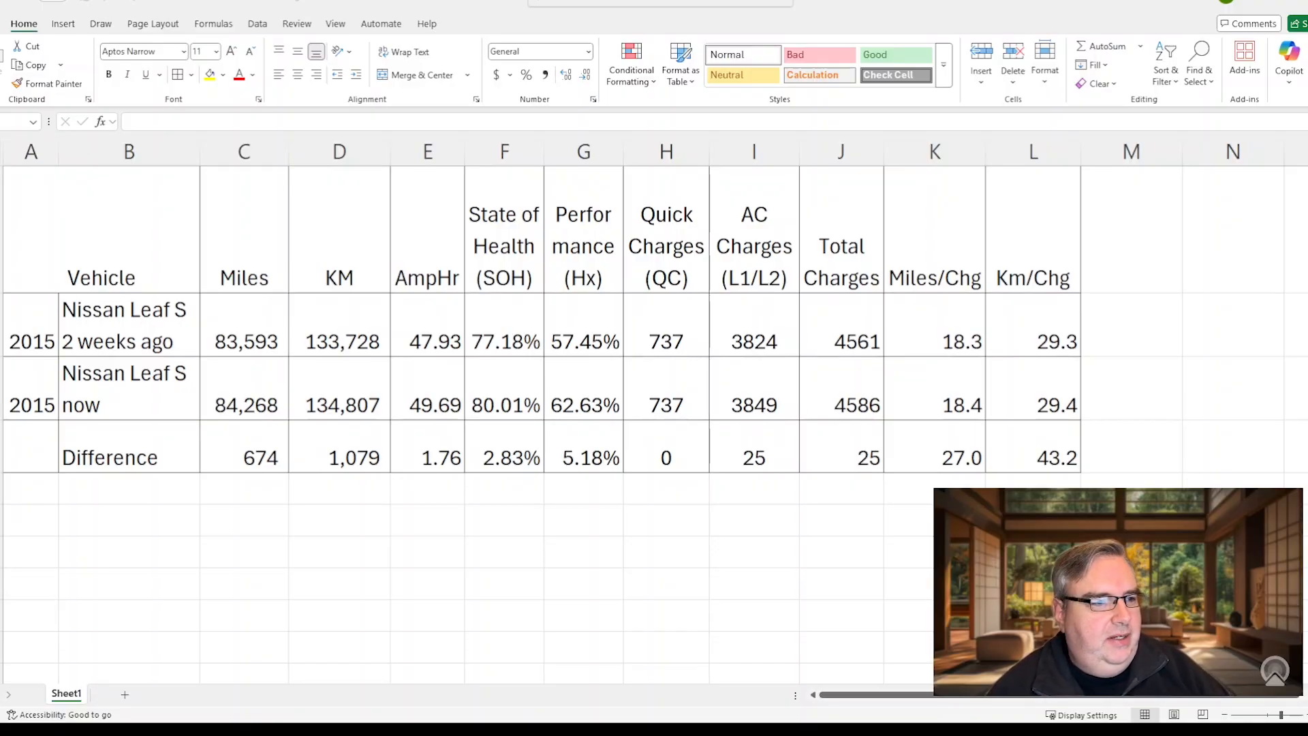
pyautogui.click(244, 520)
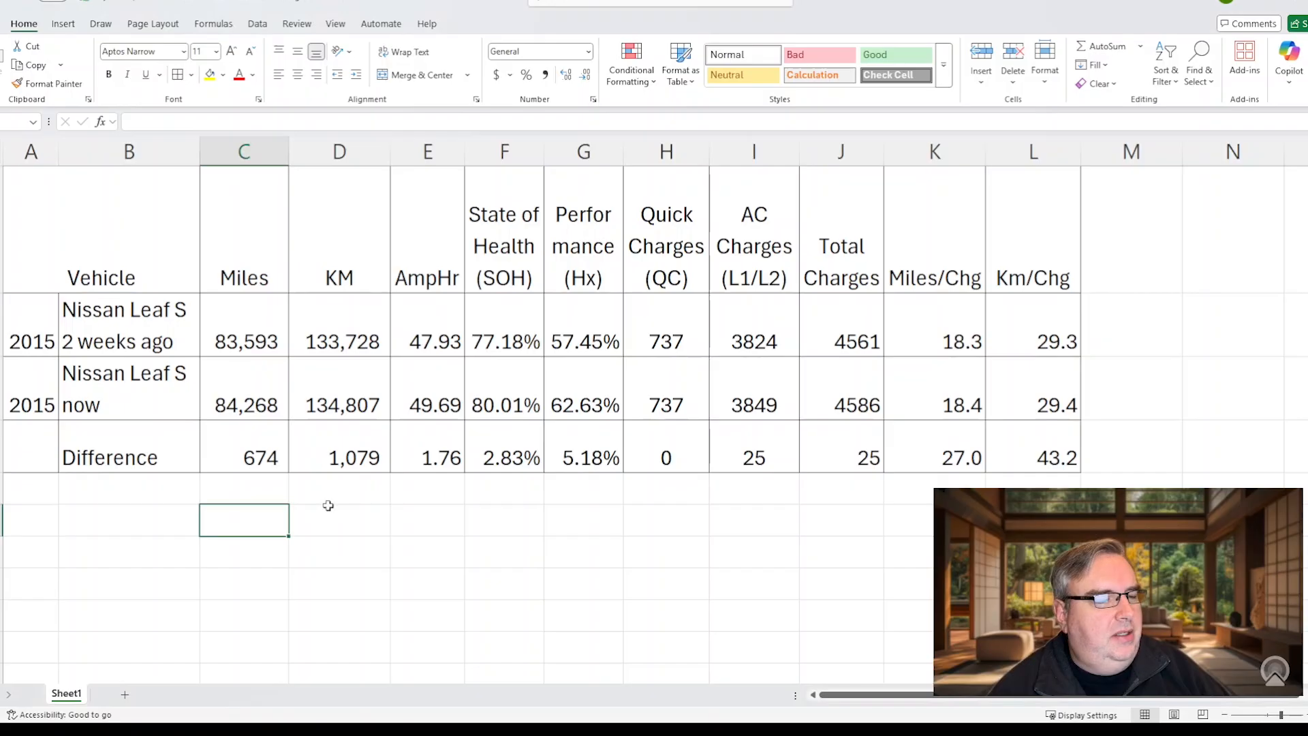
pyautogui.moveTo(221, 410)
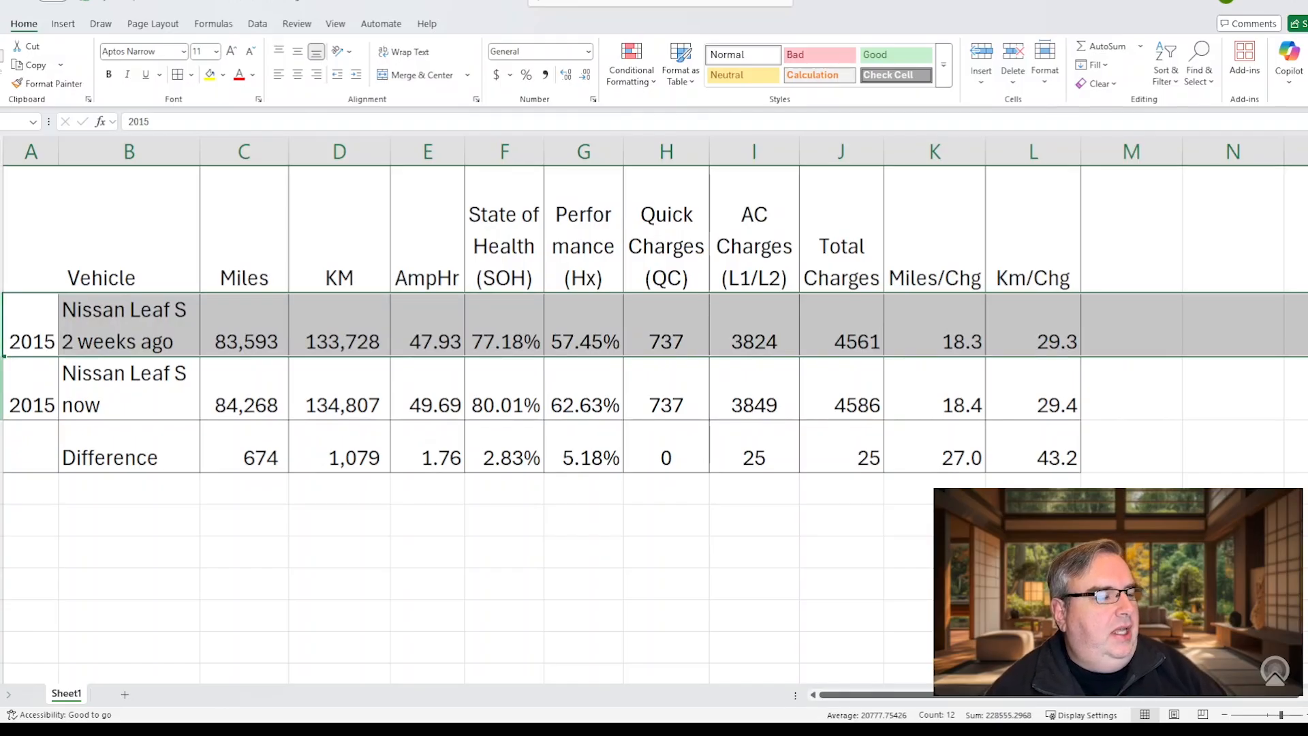
pyautogui.click(123, 389)
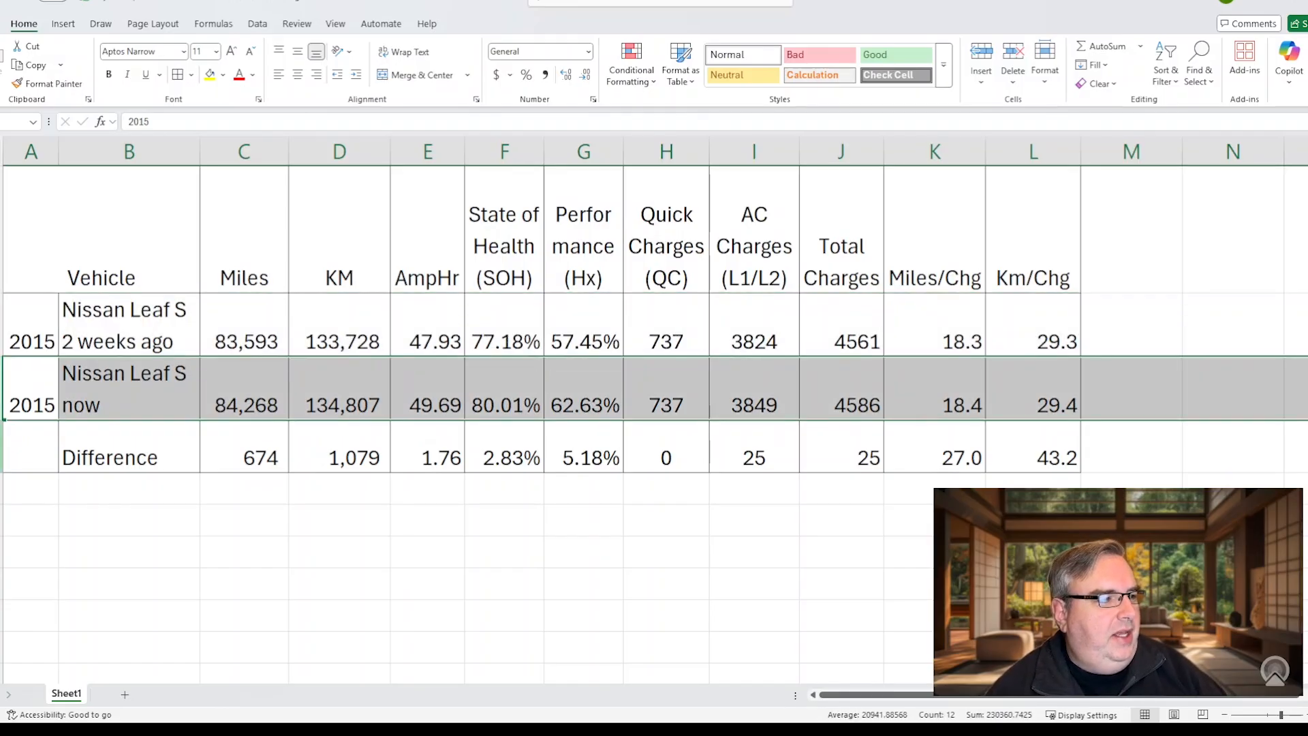
pyautogui.click(109, 457)
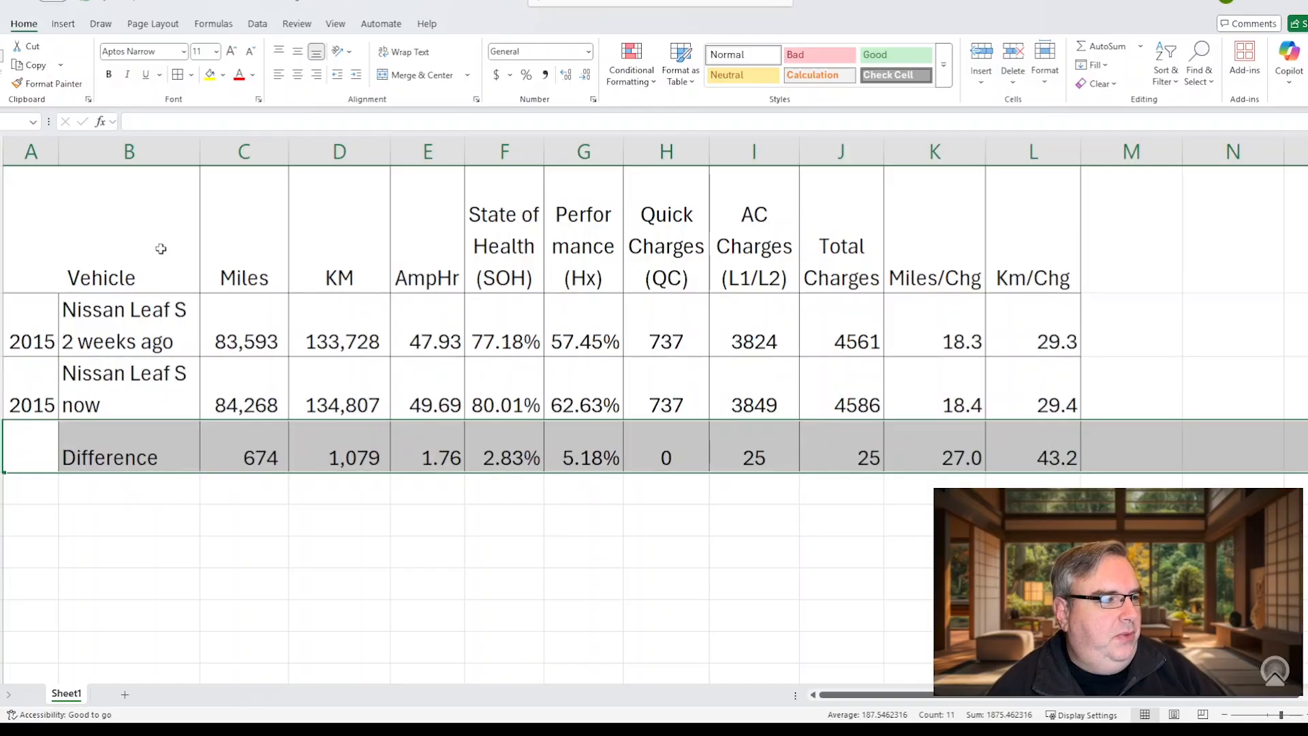
pyautogui.click(244, 151)
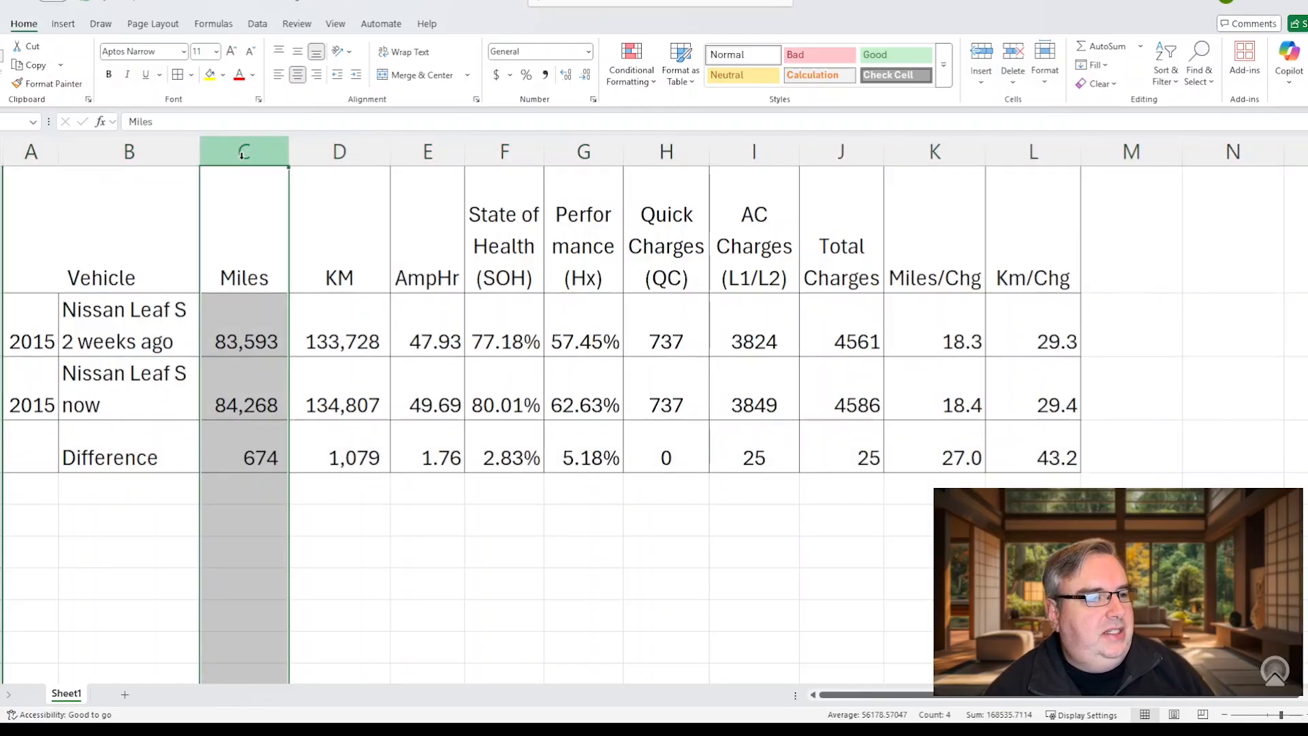
pyautogui.click(339, 151)
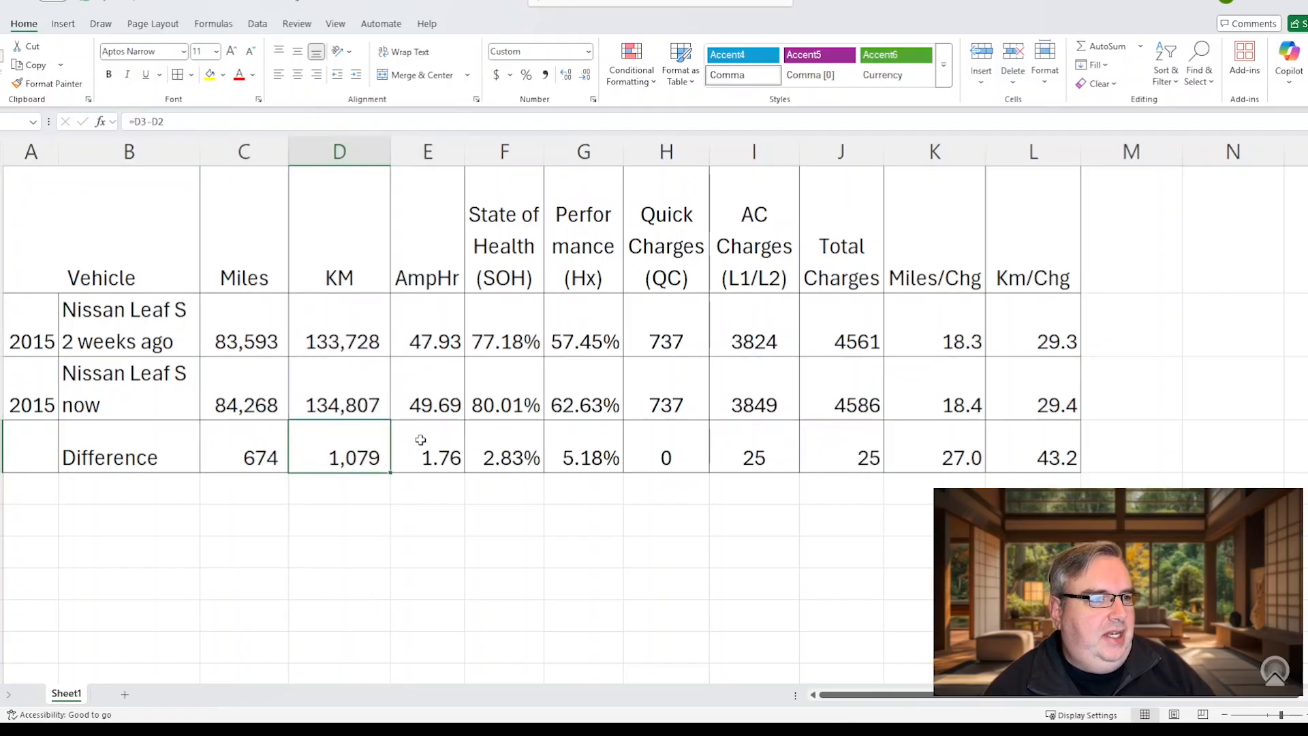
pyautogui.click(426, 152)
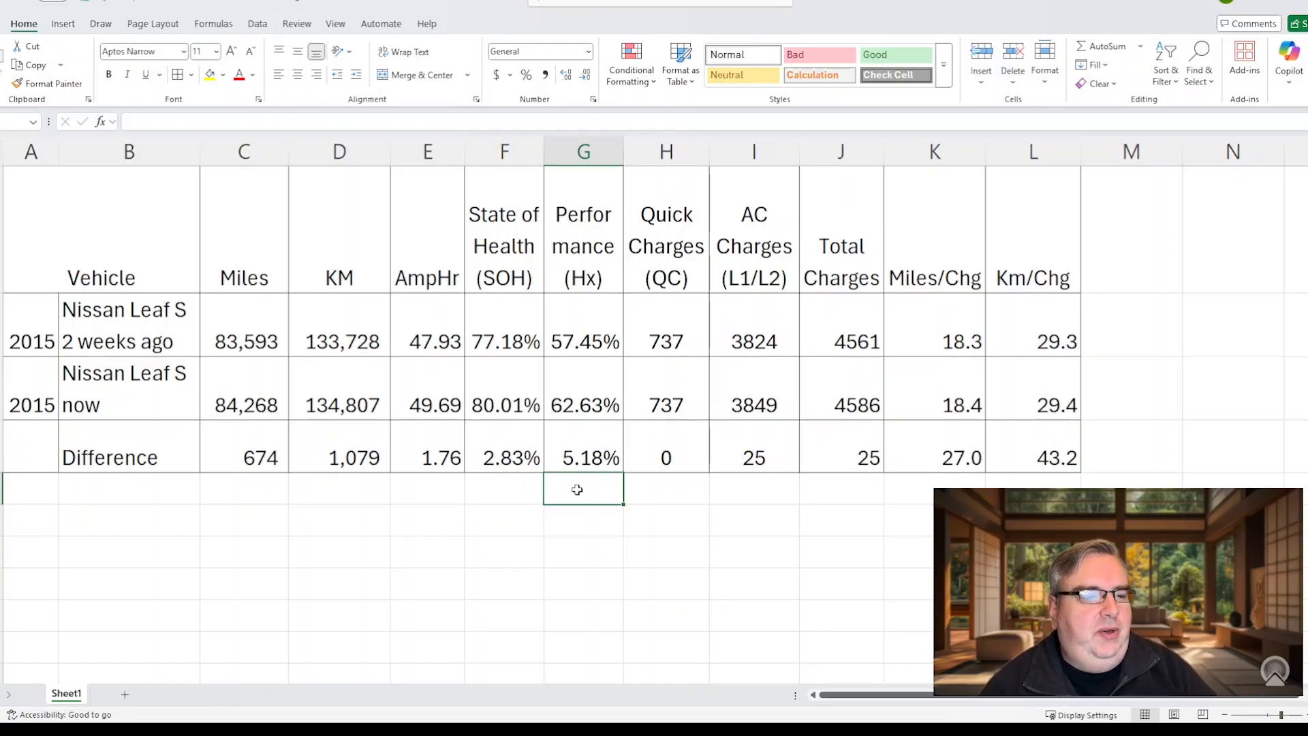
pyautogui.click(665, 489)
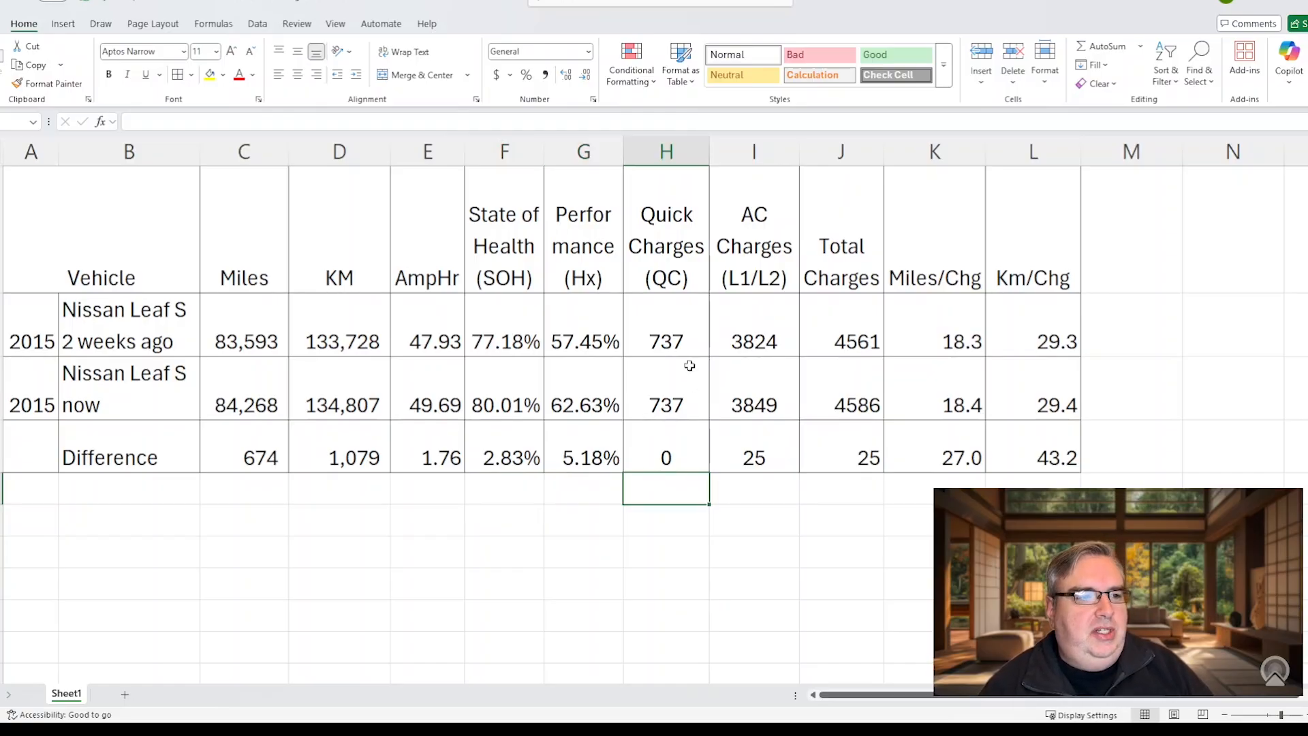
pyautogui.click(666, 246)
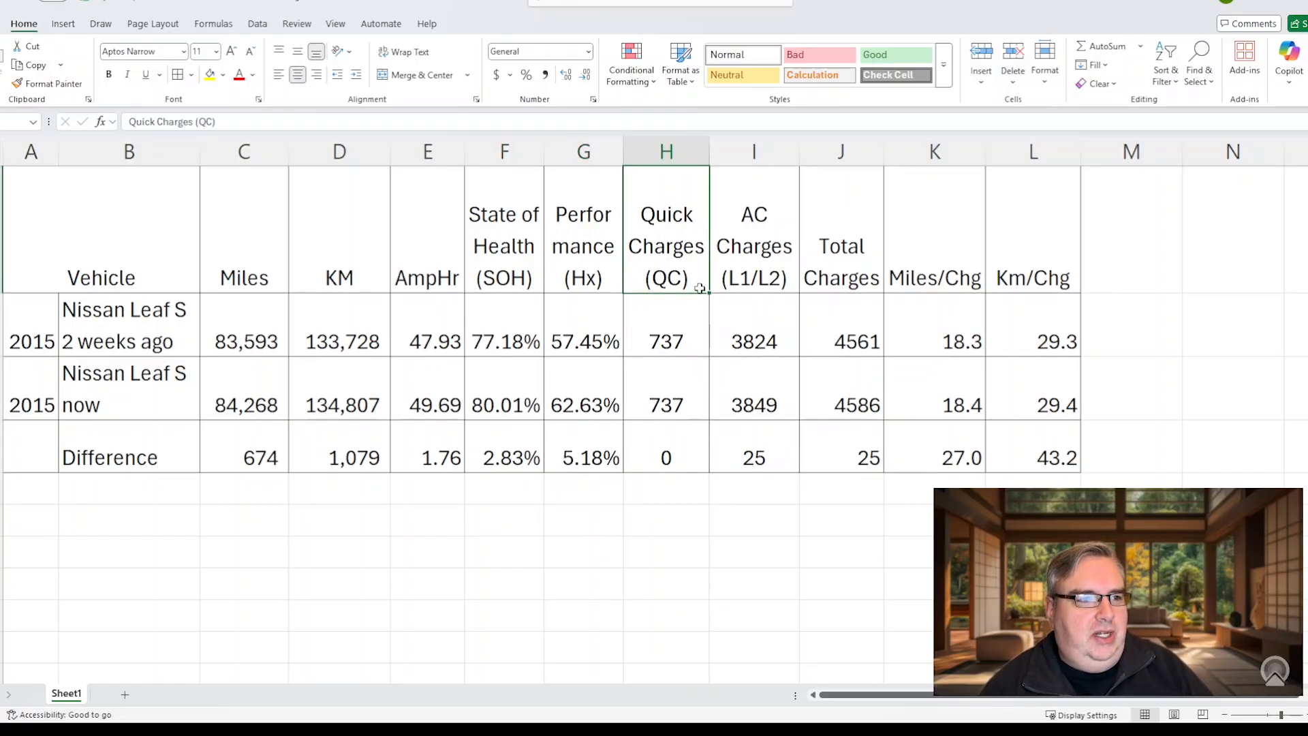
pyautogui.click(666, 151)
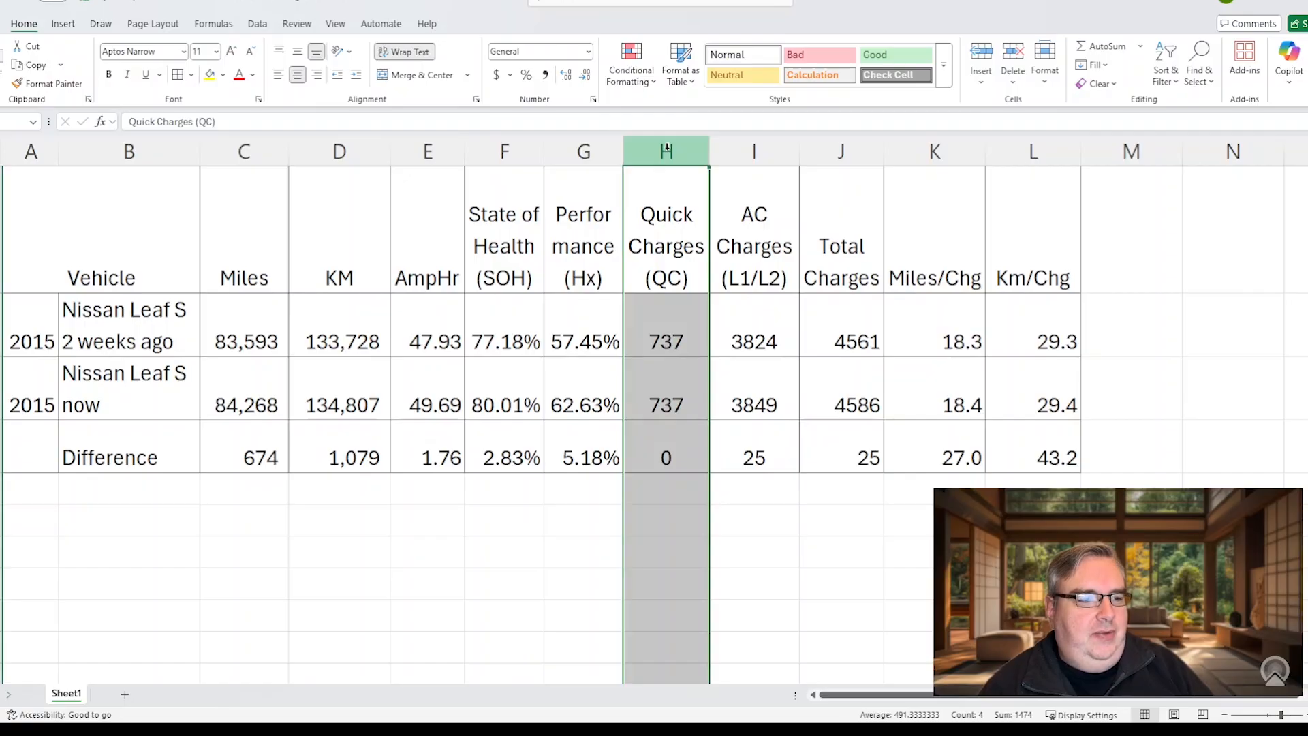
pyautogui.click(752, 151)
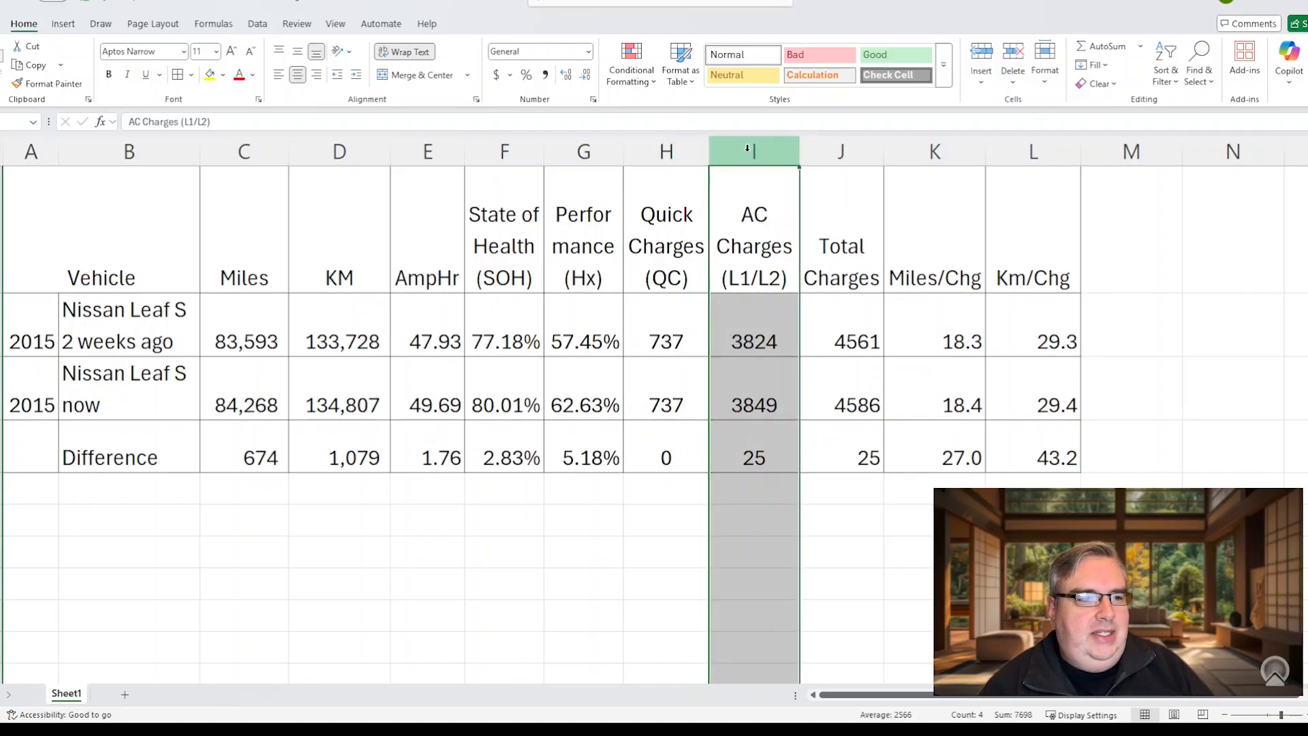
pyautogui.click(752, 457)
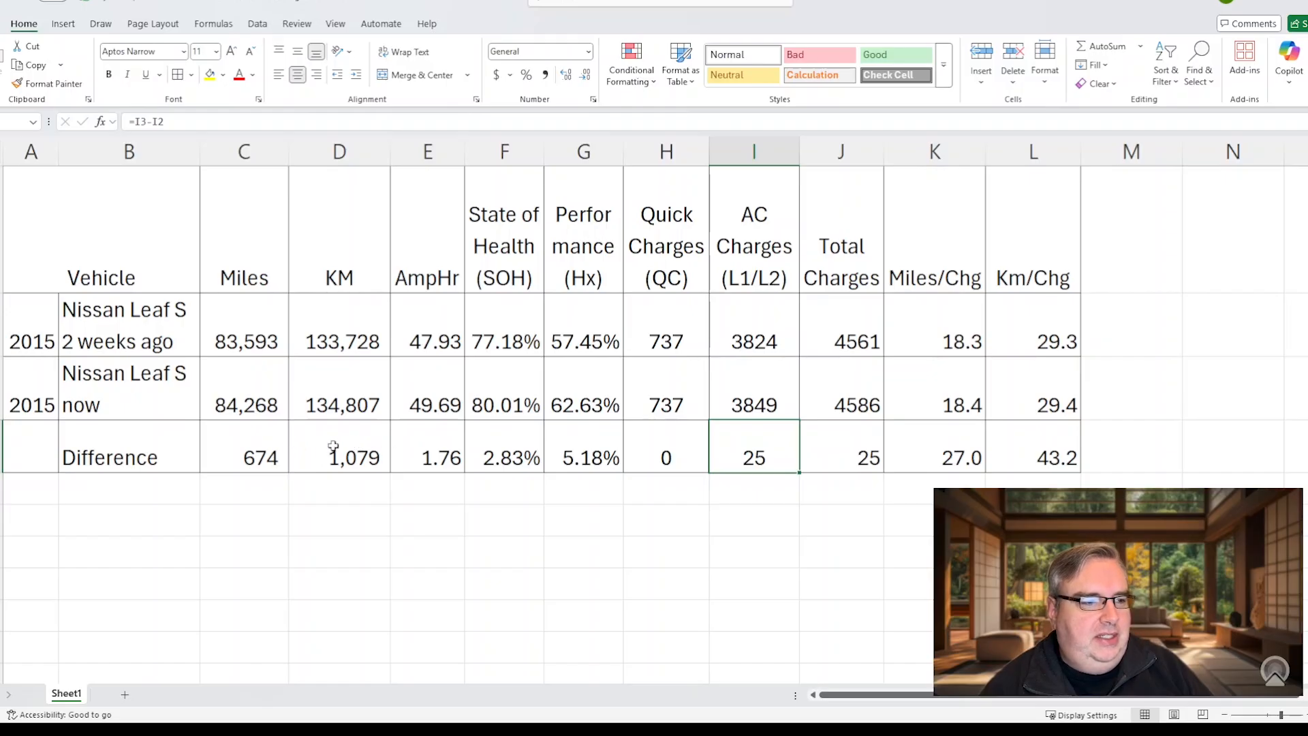
pyautogui.moveTo(845, 389)
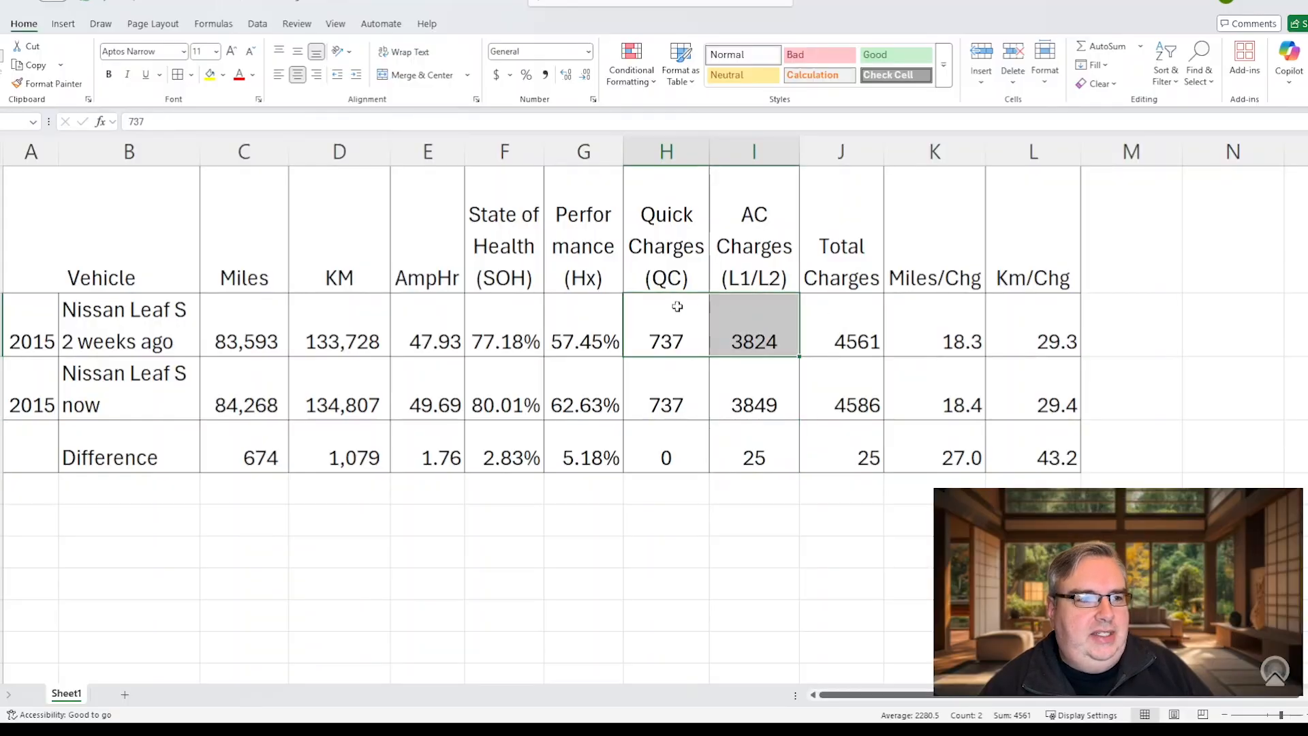
pyautogui.moveTo(774, 317)
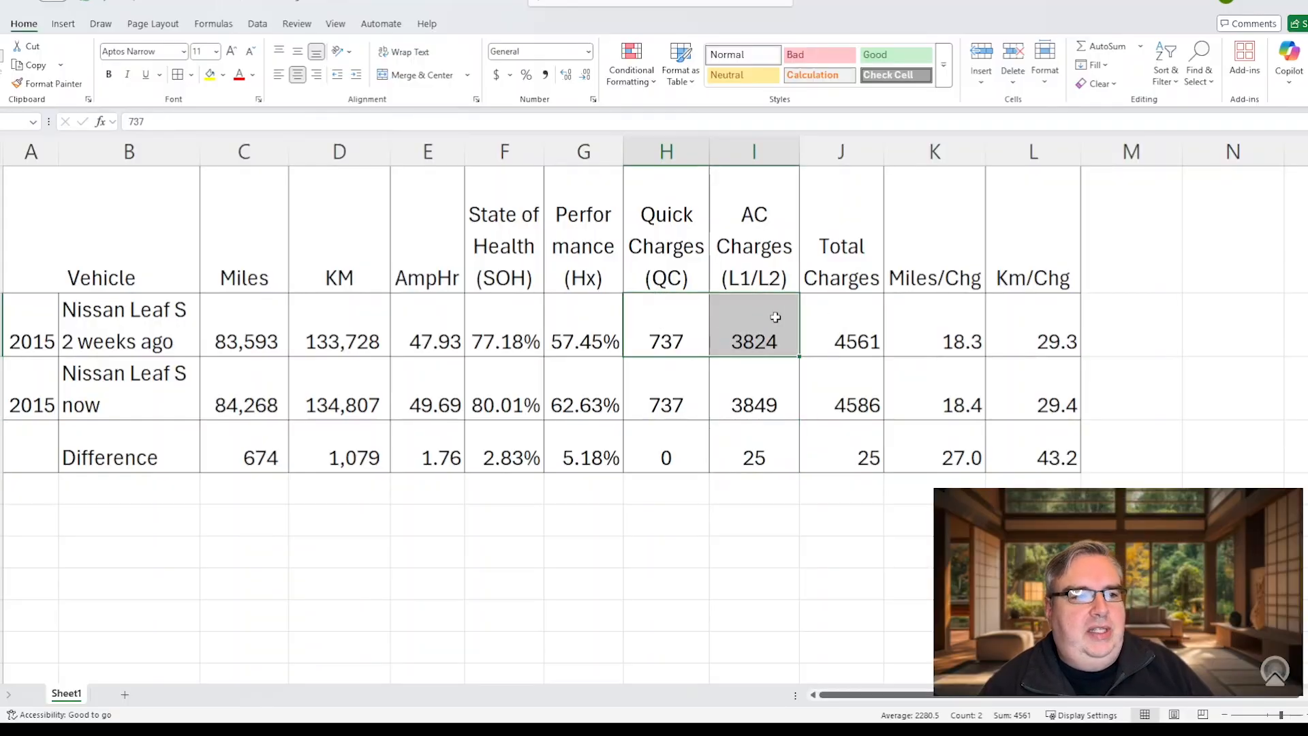
pyautogui.click(841, 341)
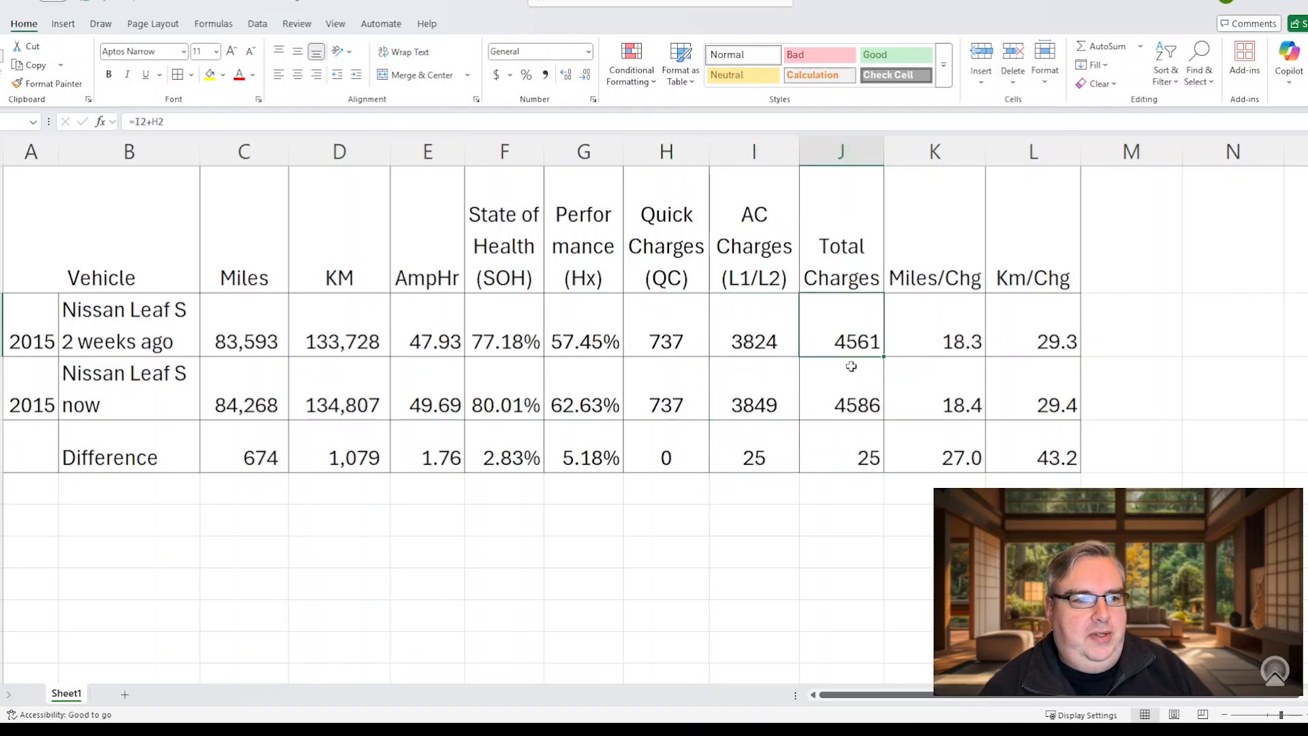
pyautogui.click(841, 405)
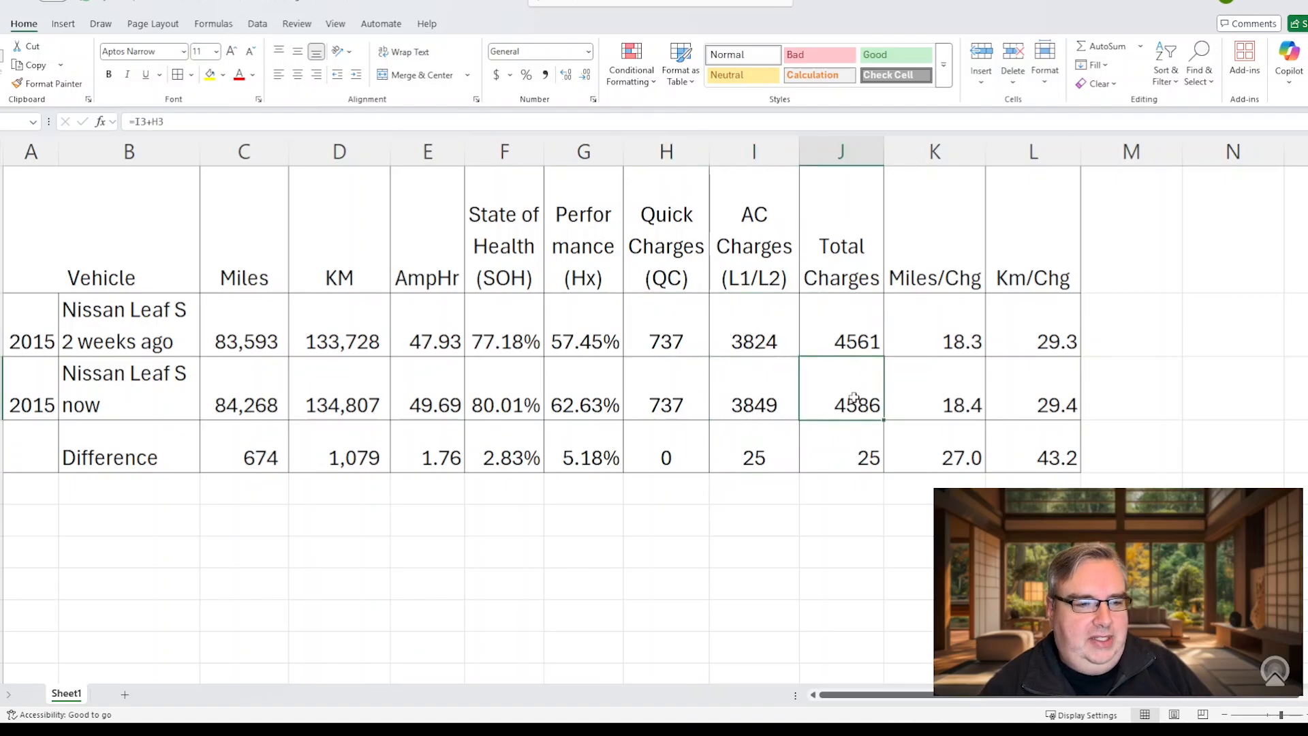
pyautogui.click(840, 457)
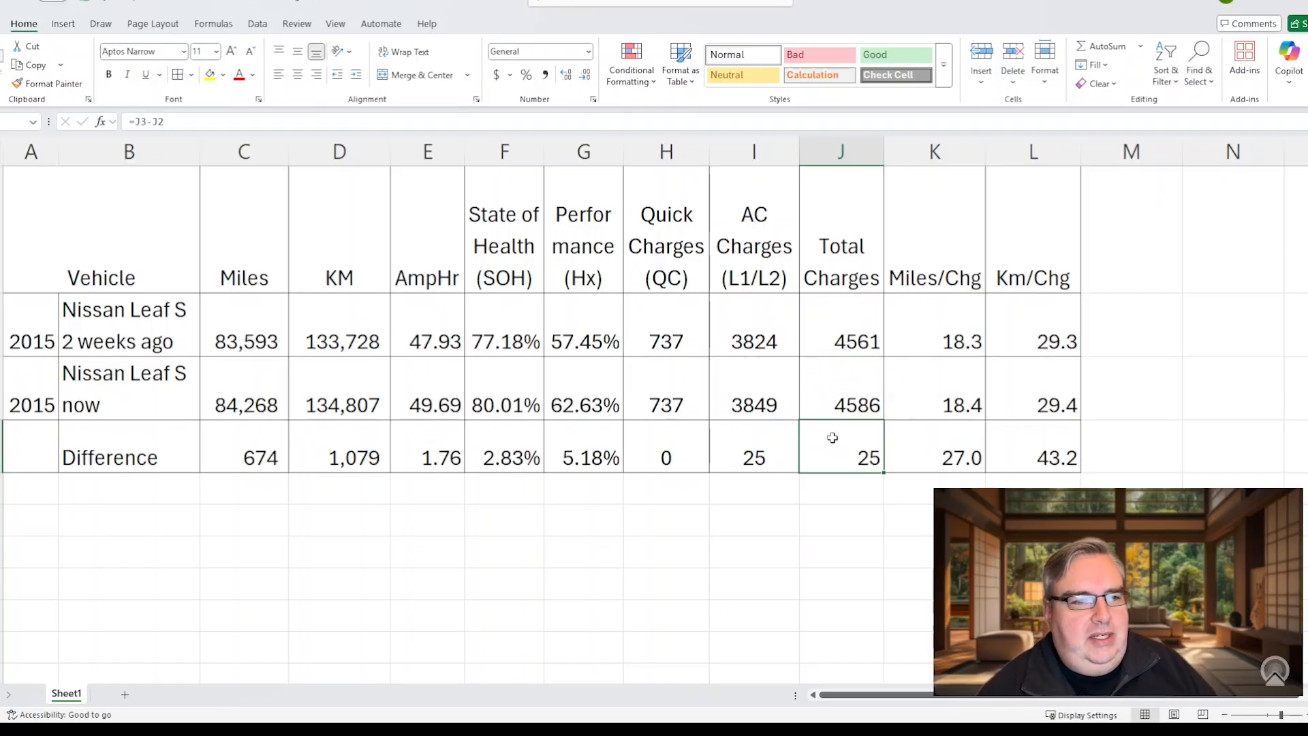
pyautogui.moveTo(872, 439)
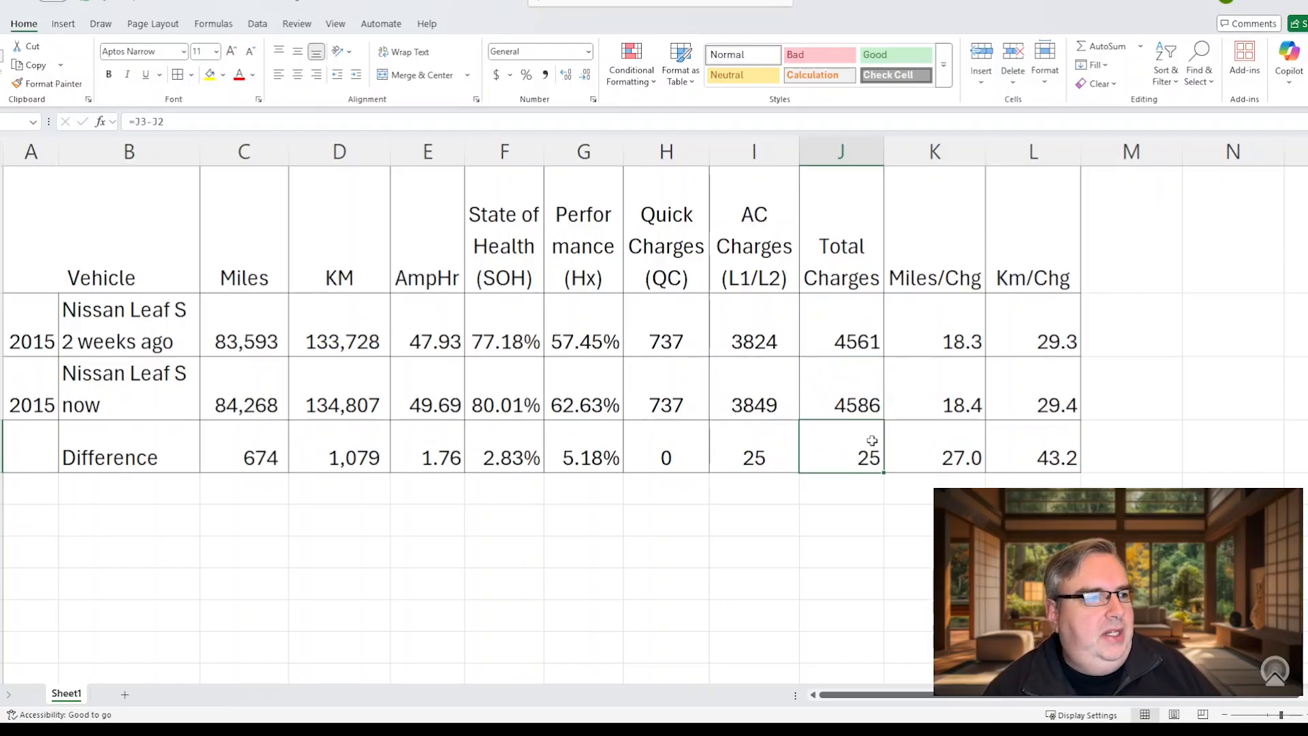
pyautogui.moveTo(921, 374)
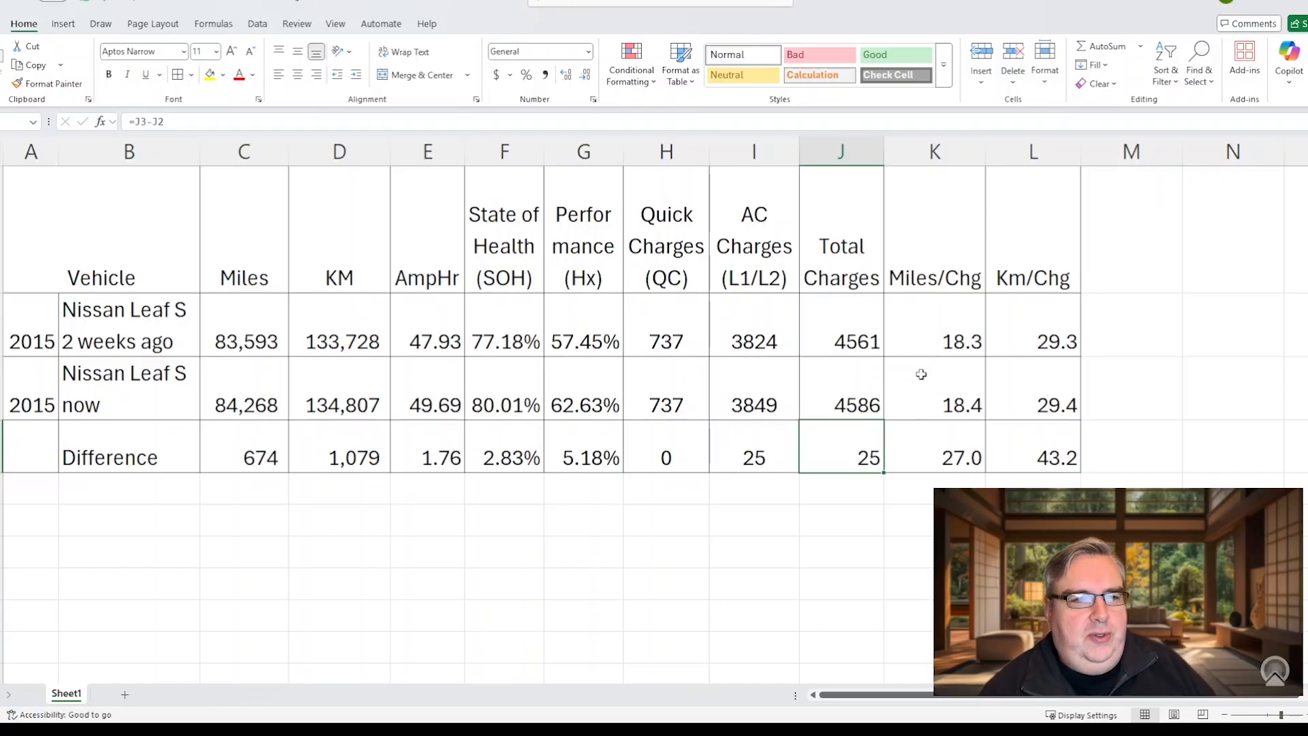
pyautogui.moveTo(1040, 326)
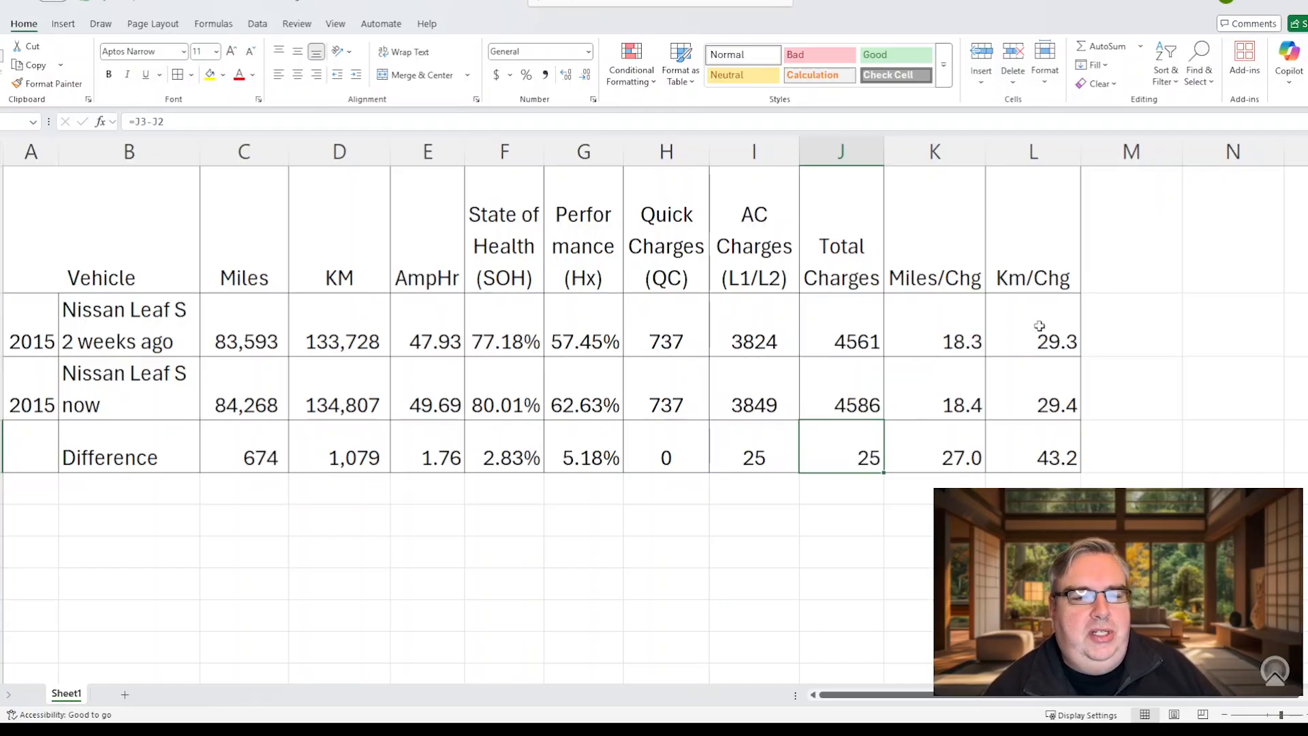
pyautogui.moveTo(987, 323)
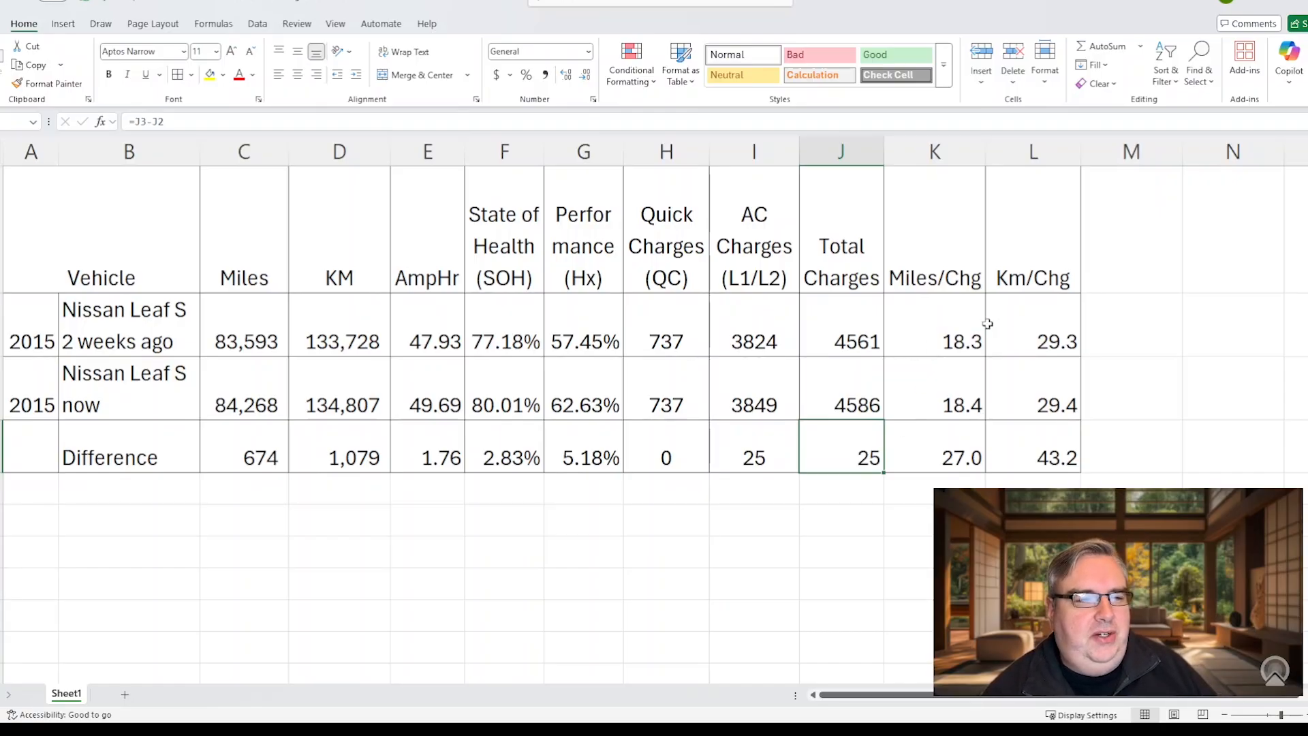
pyautogui.click(840, 341)
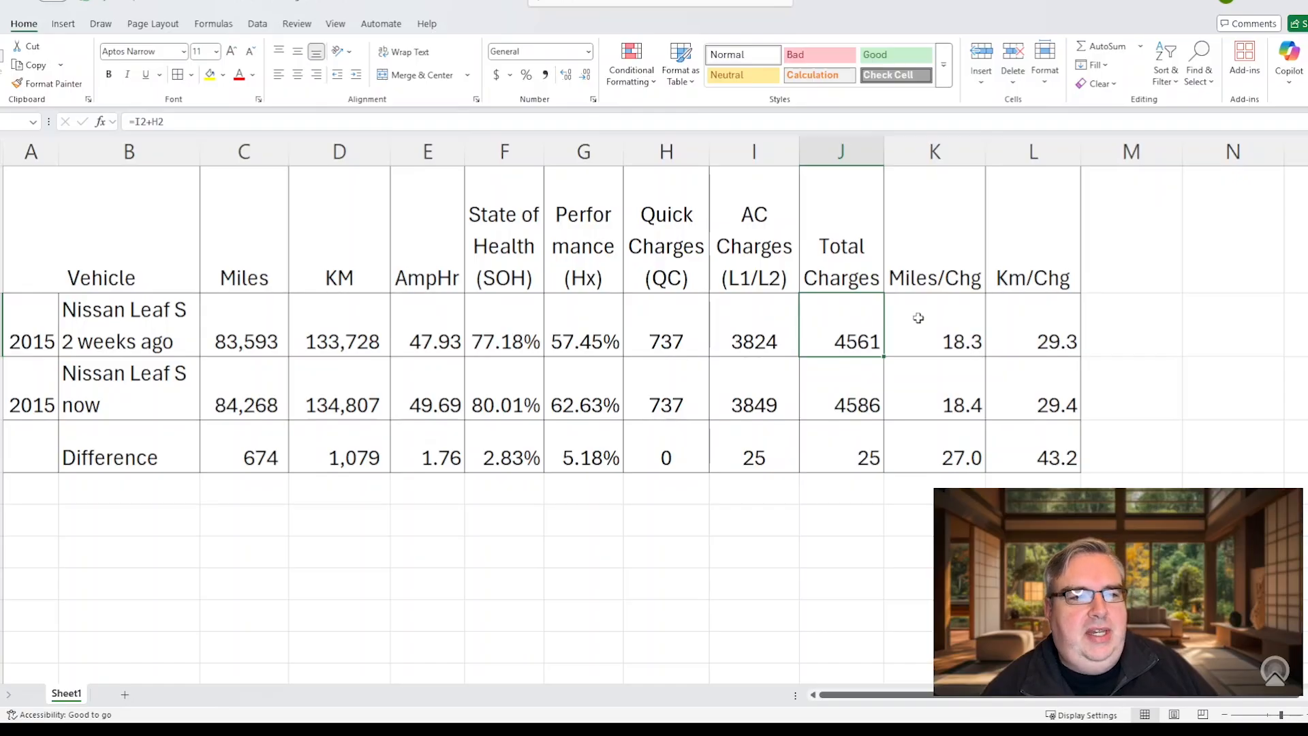
pyautogui.click(935, 341)
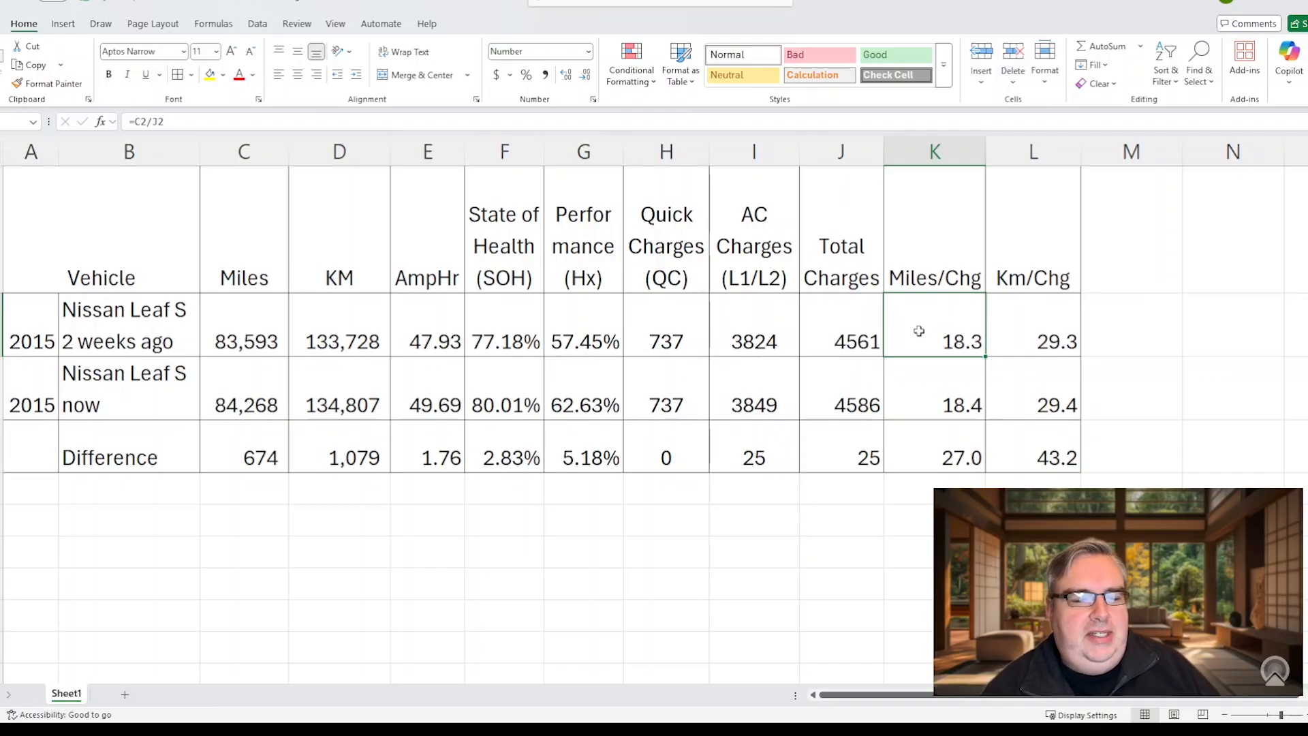
pyautogui.click(1032, 341)
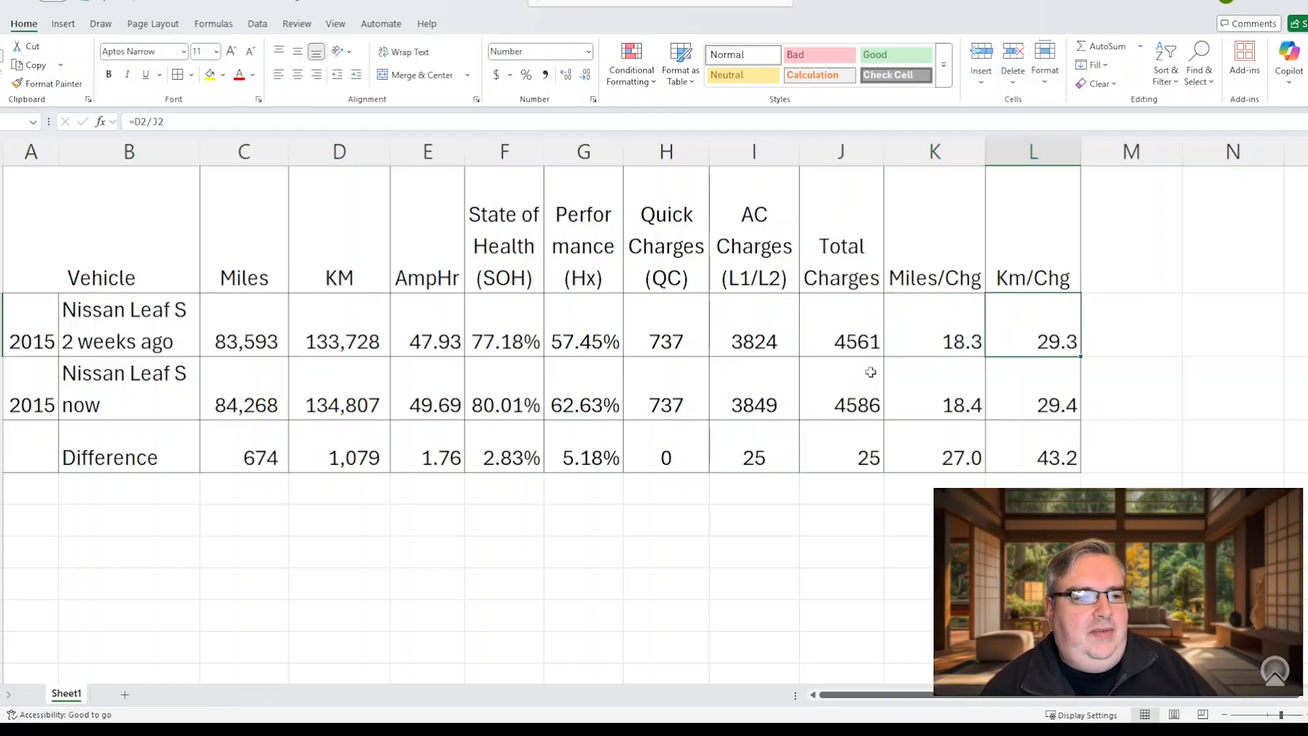
pyautogui.click(935, 405)
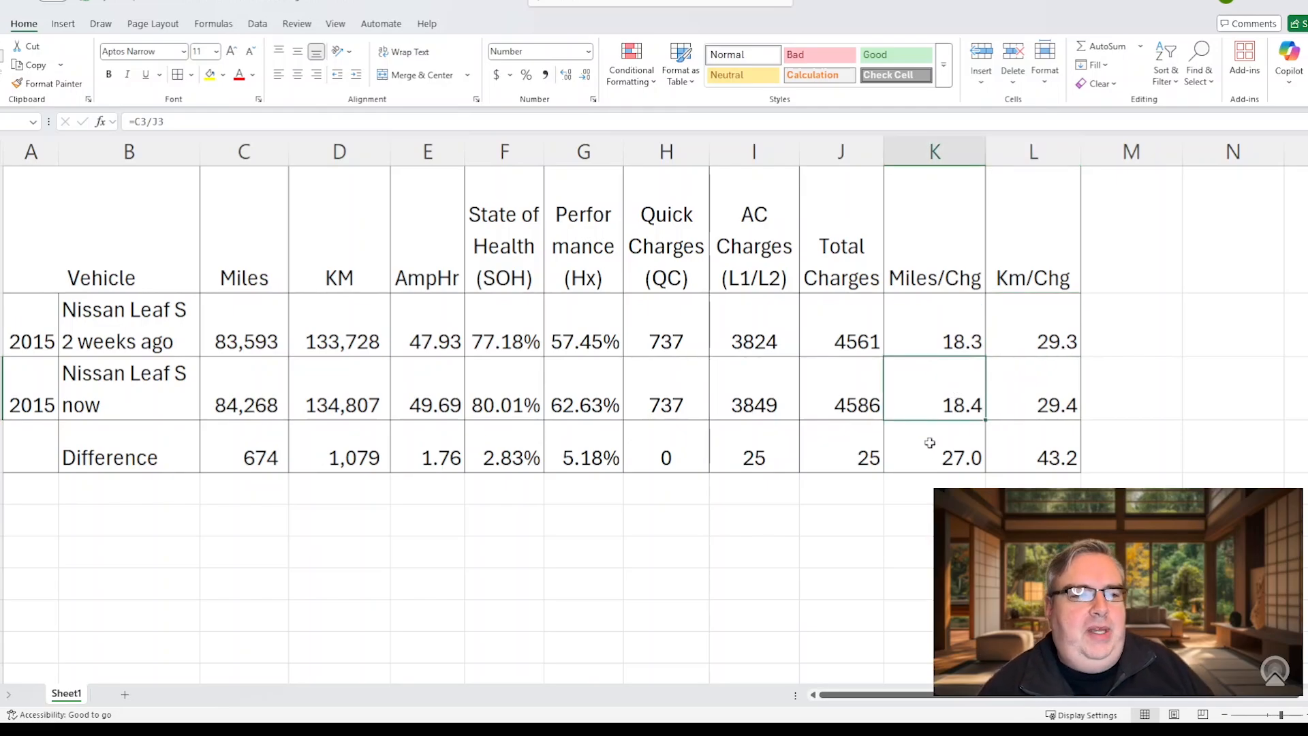
pyautogui.click(1032, 405)
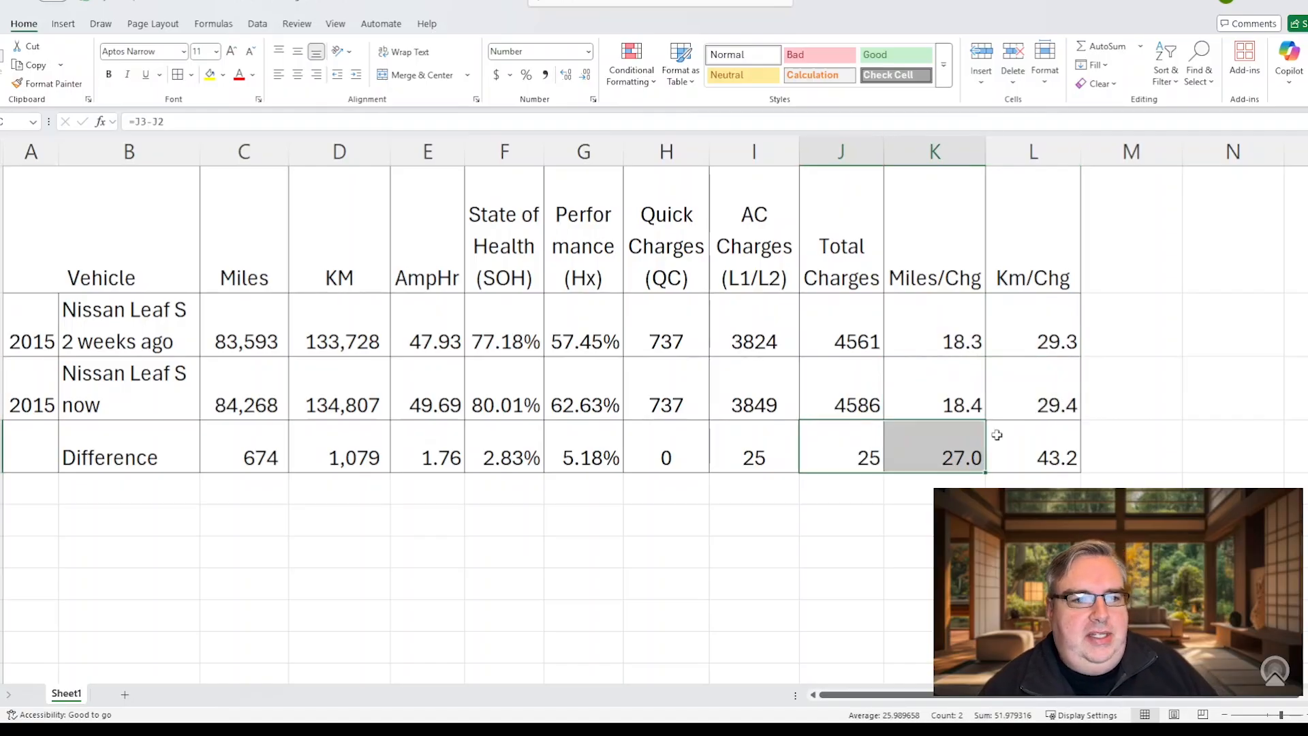
pyautogui.click(1033, 457)
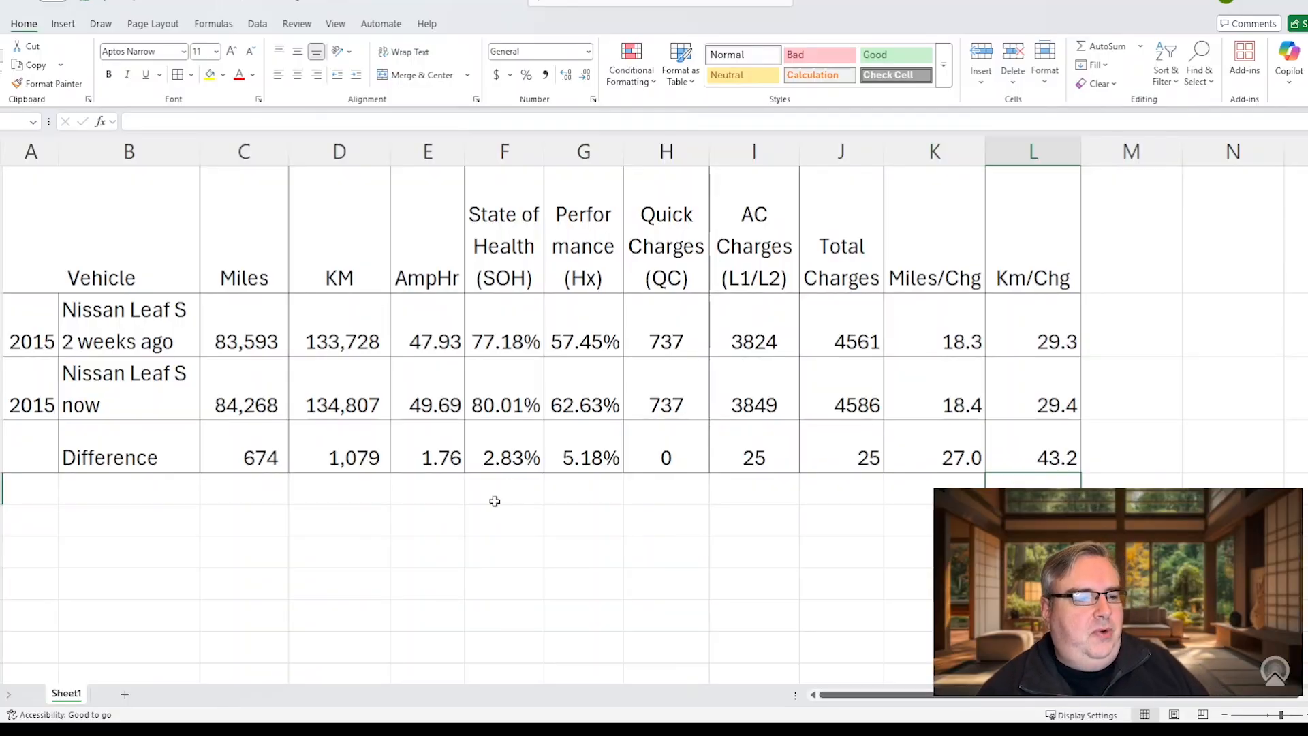
pyautogui.moveTo(461, 439)
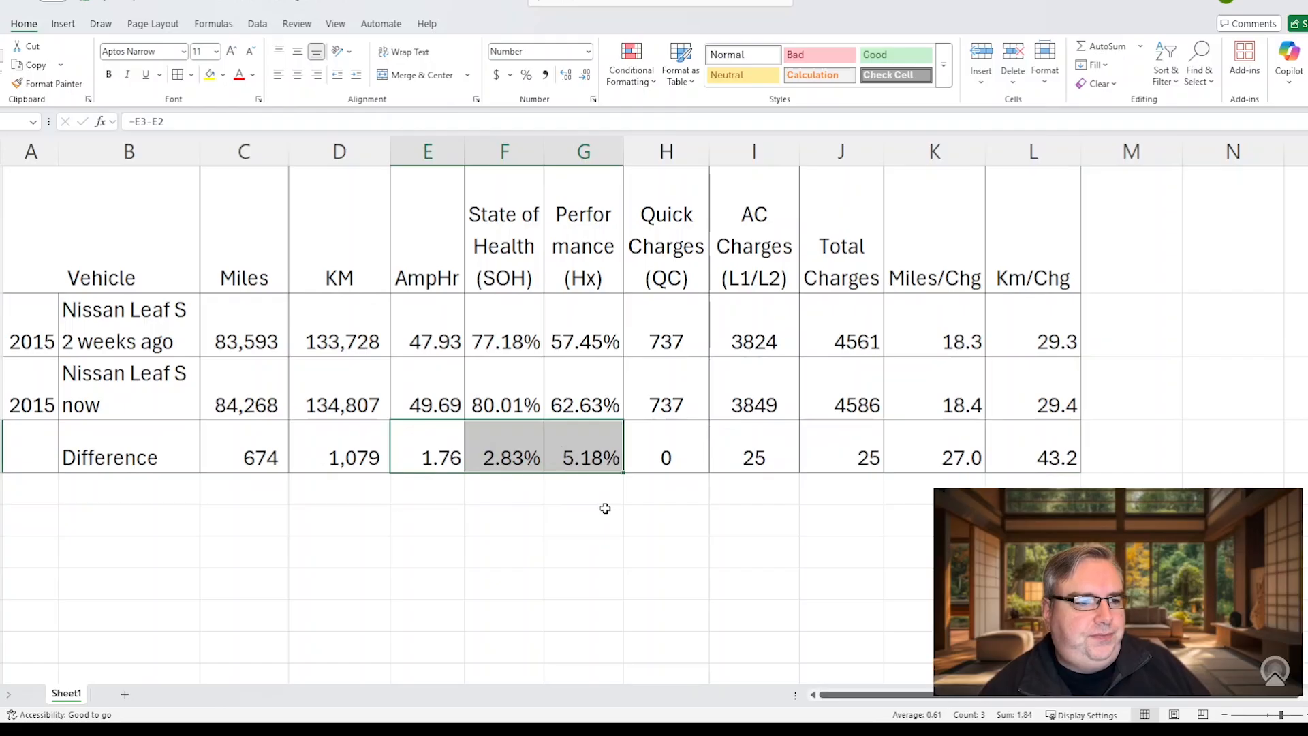
pyautogui.moveTo(599, 491)
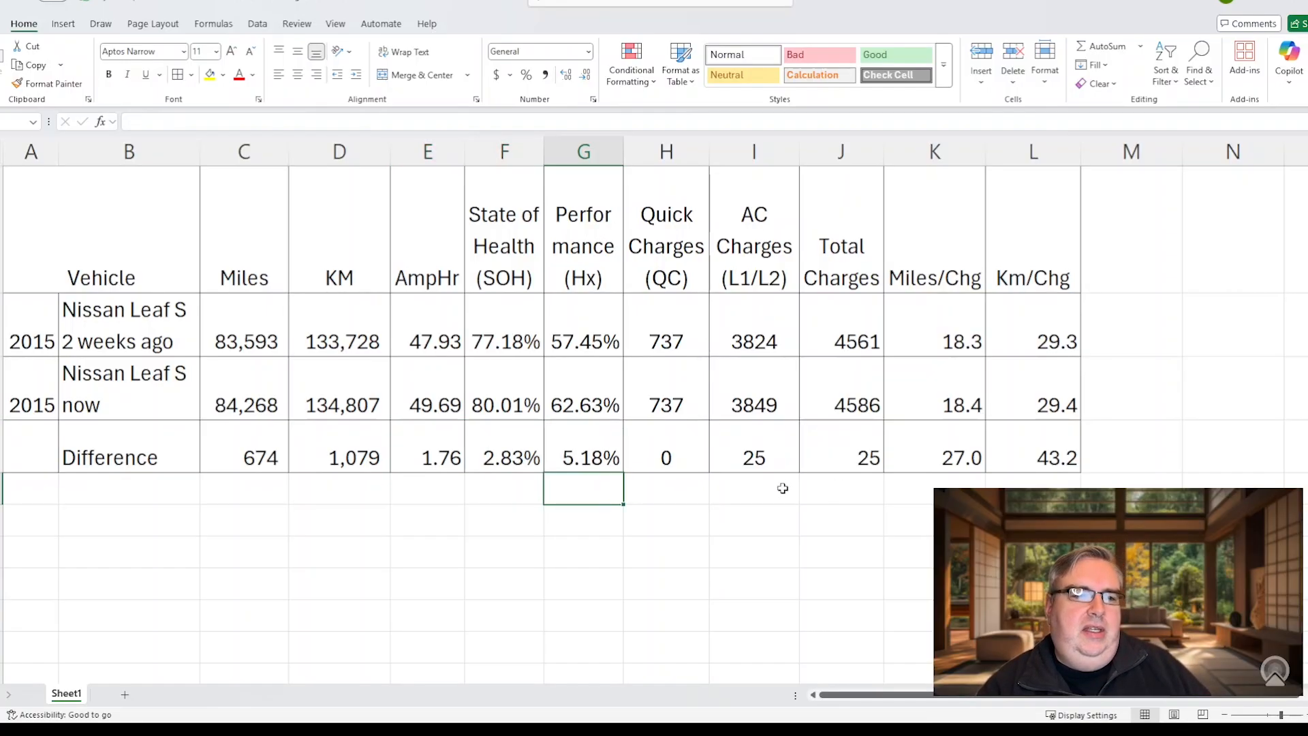
pyautogui.click(934, 458)
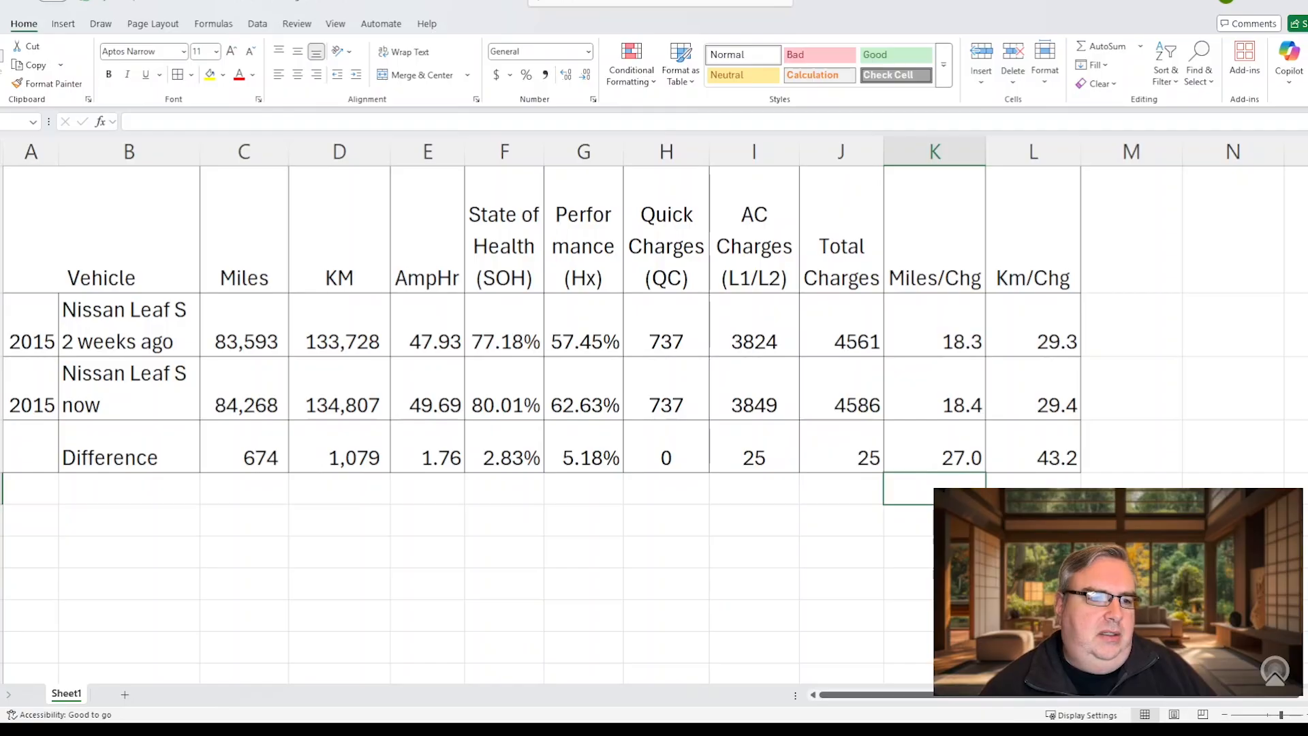
pyautogui.moveTo(450, 505)
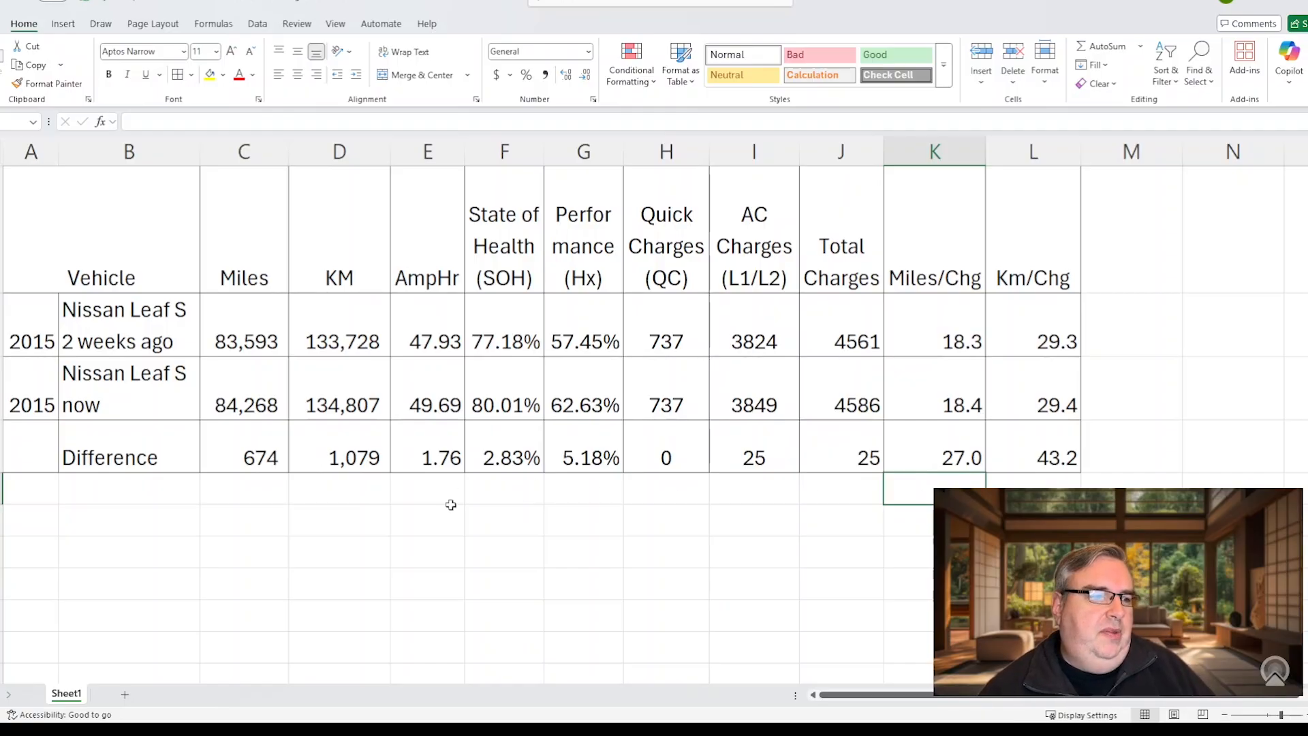
pyautogui.click(338, 488)
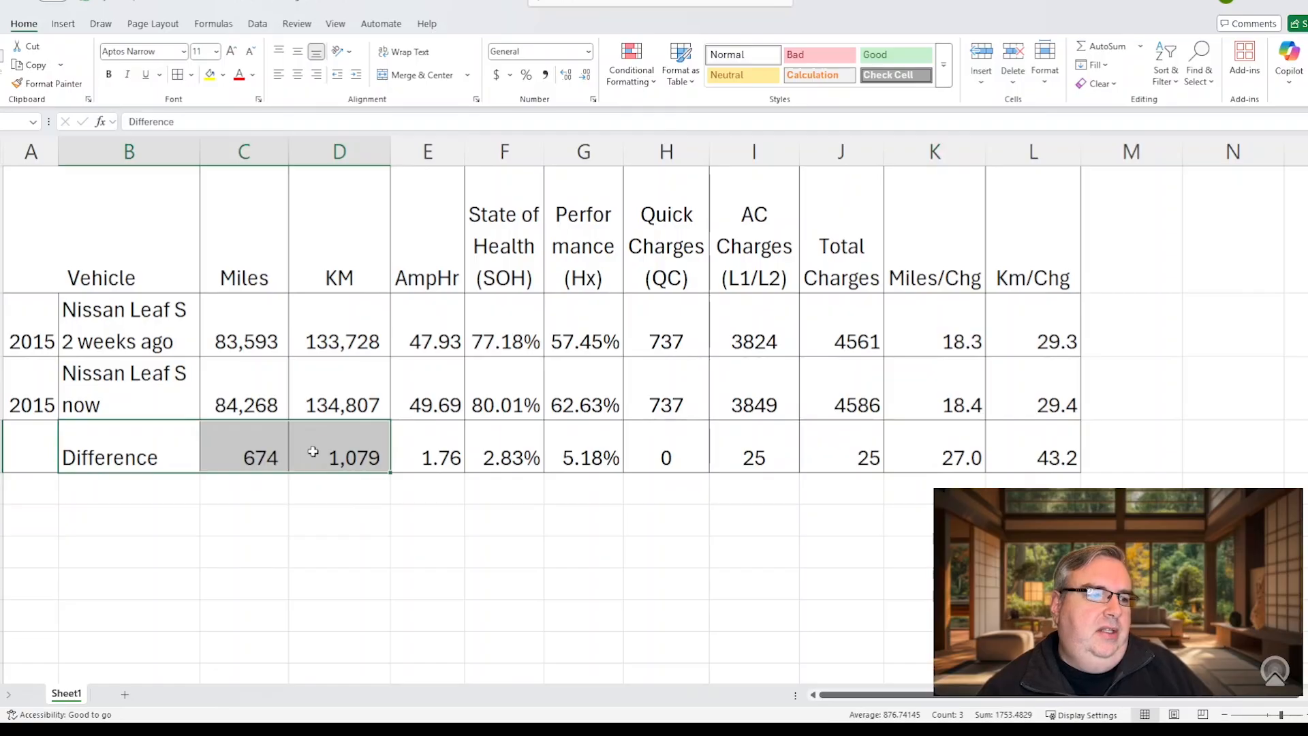
pyautogui.moveTo(316, 497)
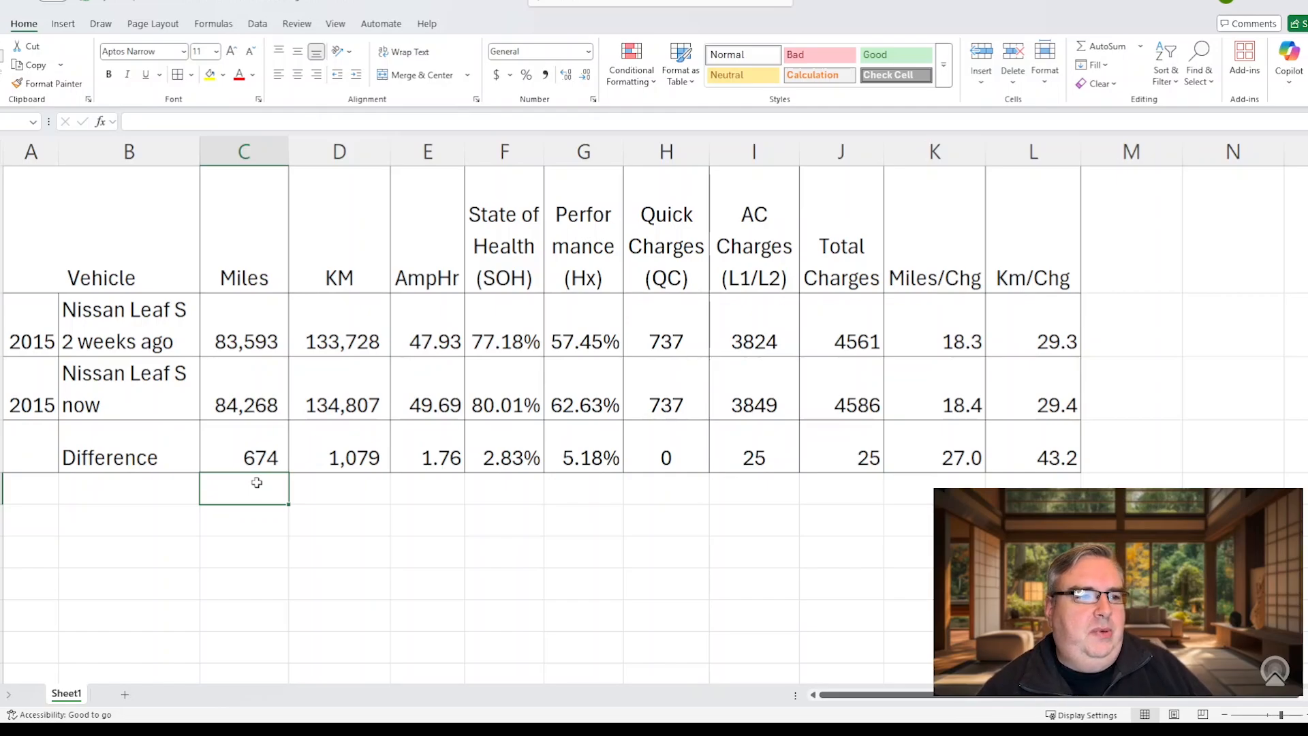
pyautogui.click(503, 405)
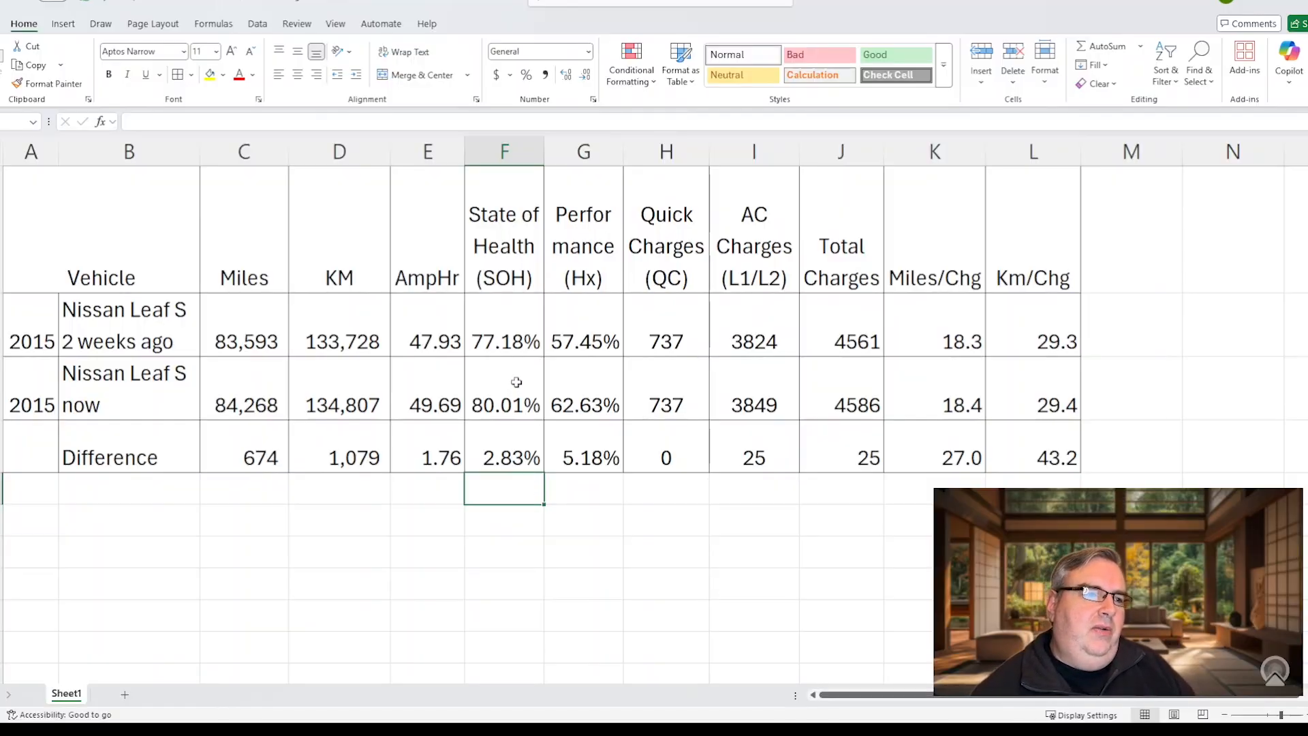
pyautogui.click(504, 342)
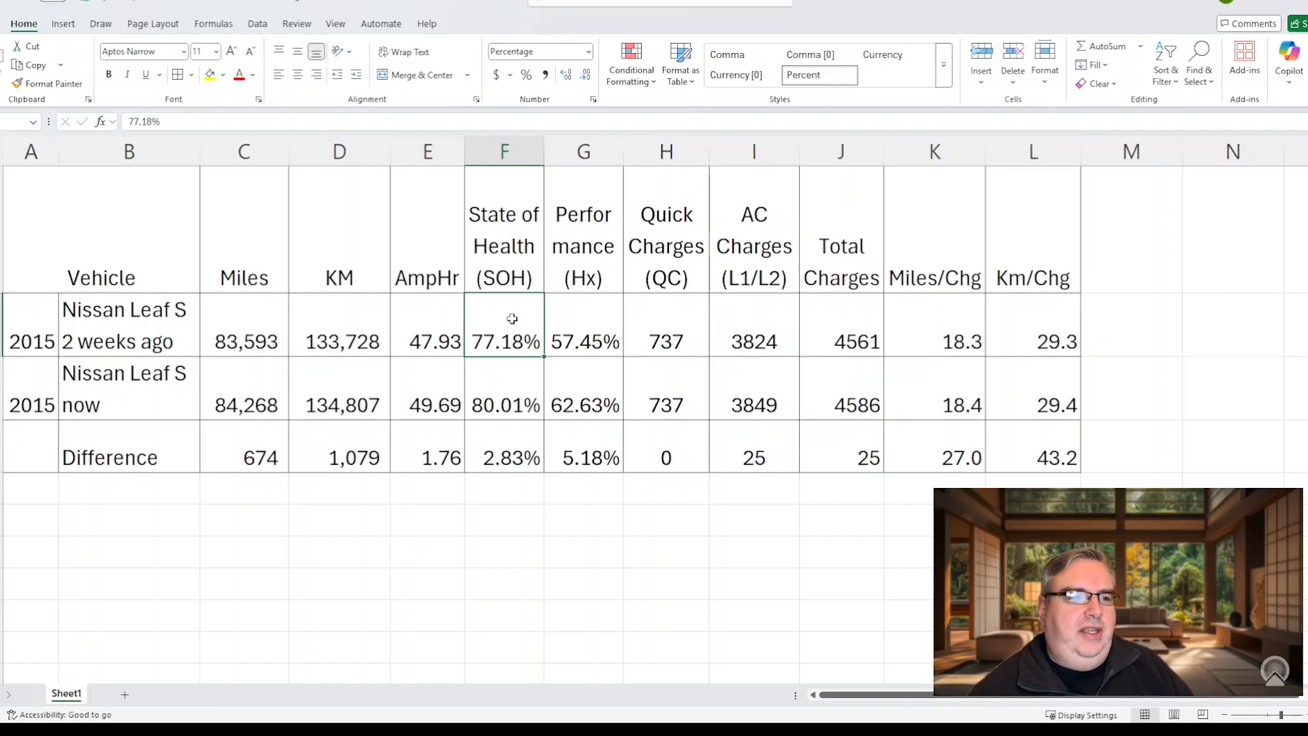
pyautogui.click(505, 405)
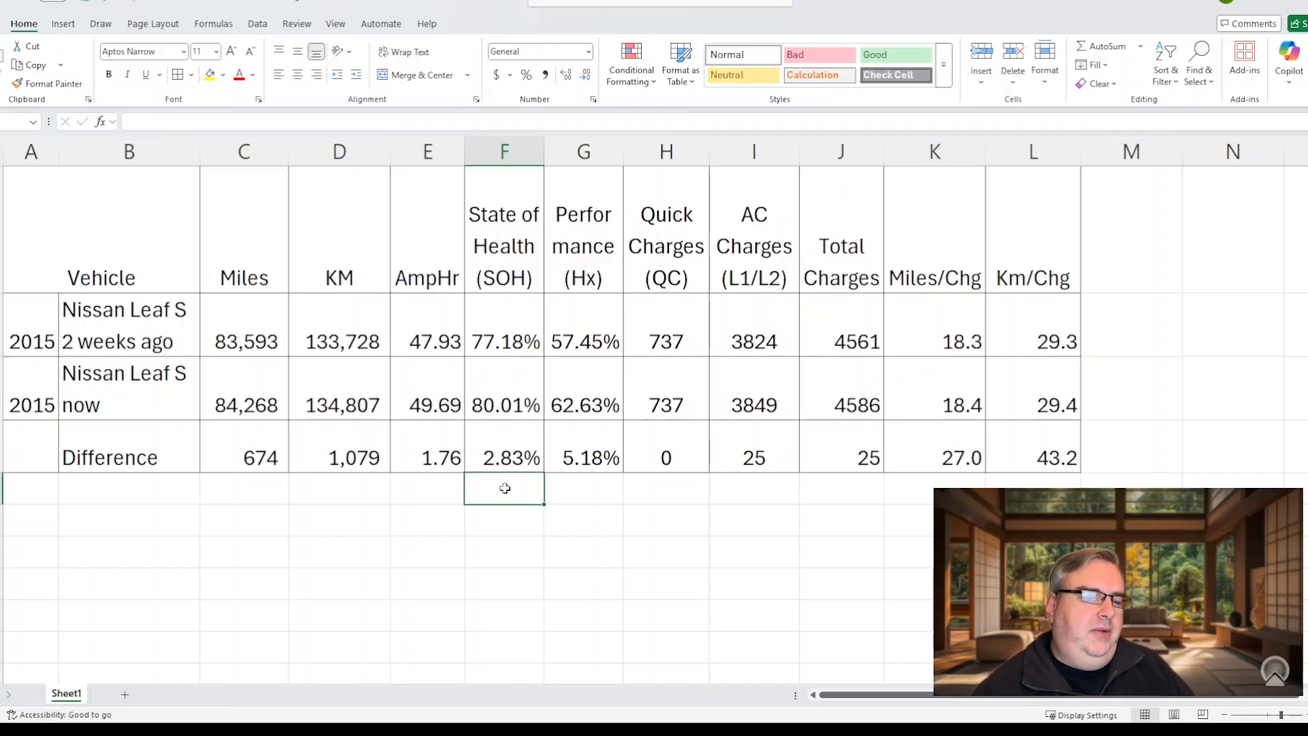
pyautogui.click(504, 520)
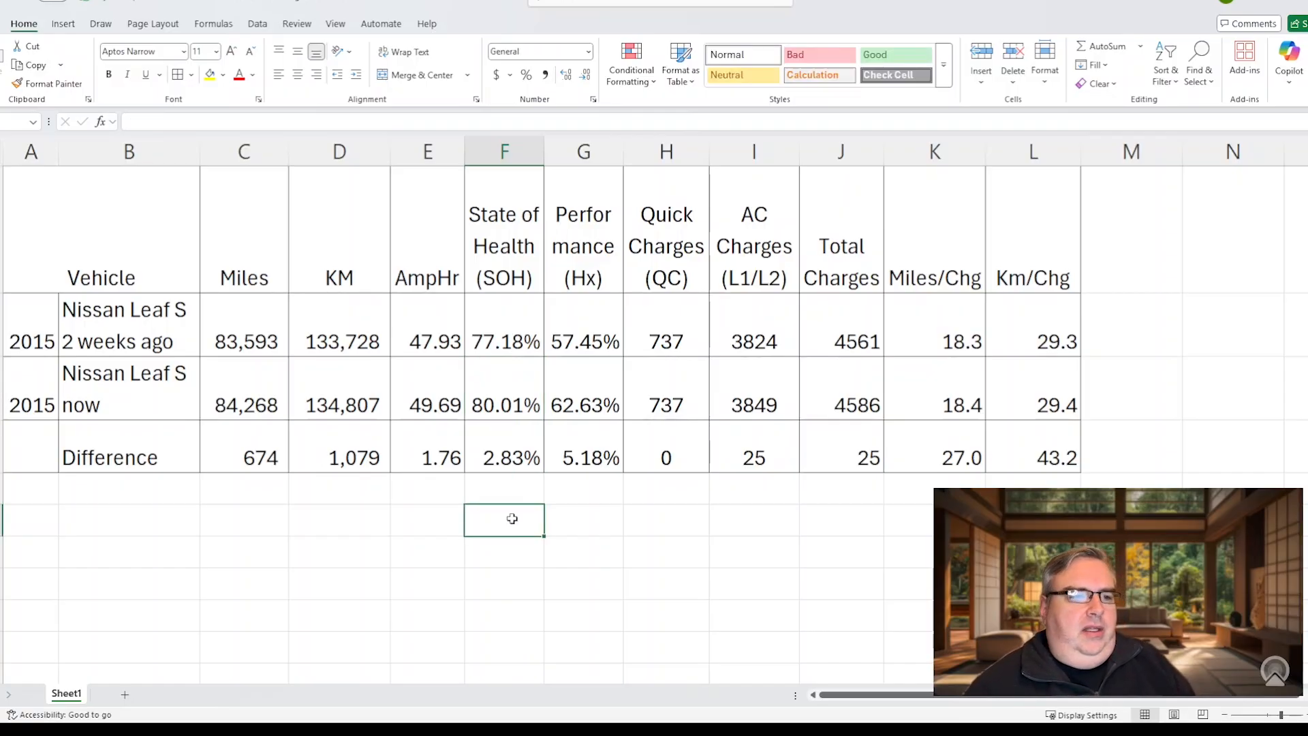